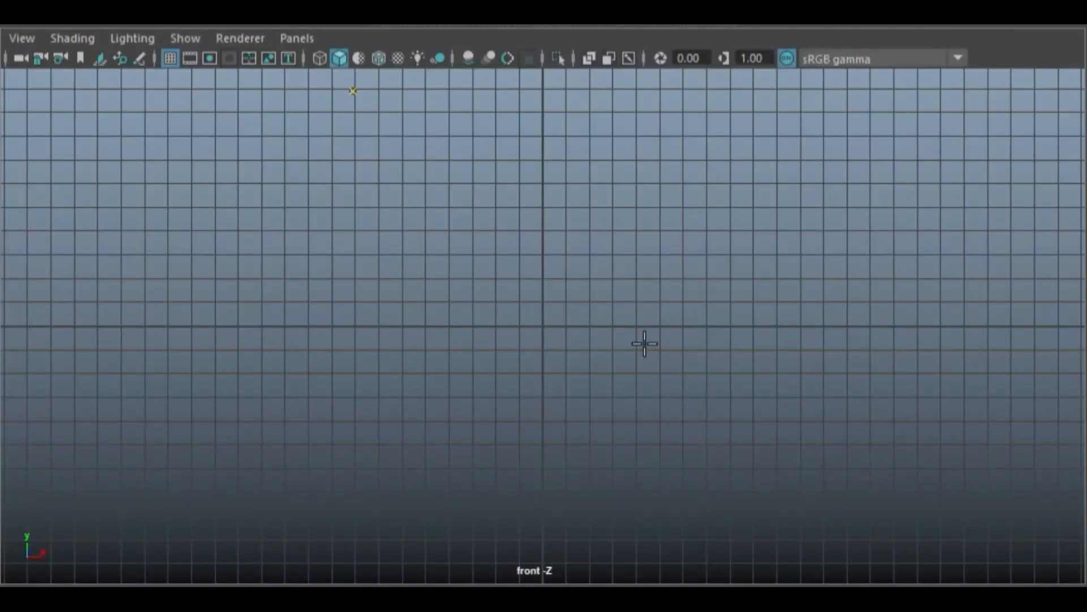
mouse_move(397, 143)
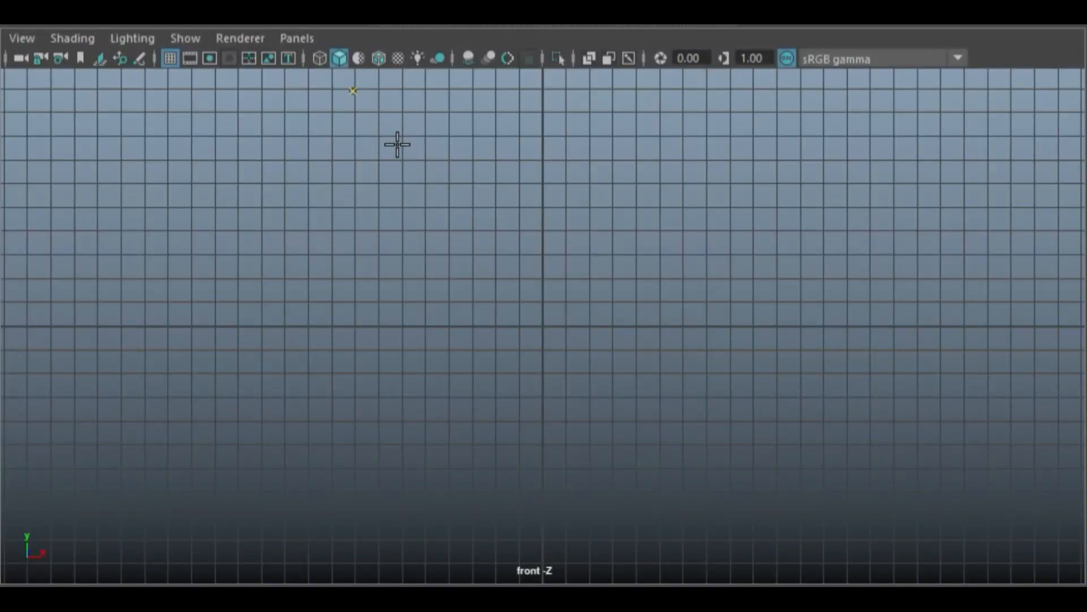
mouse_move(457, 154)
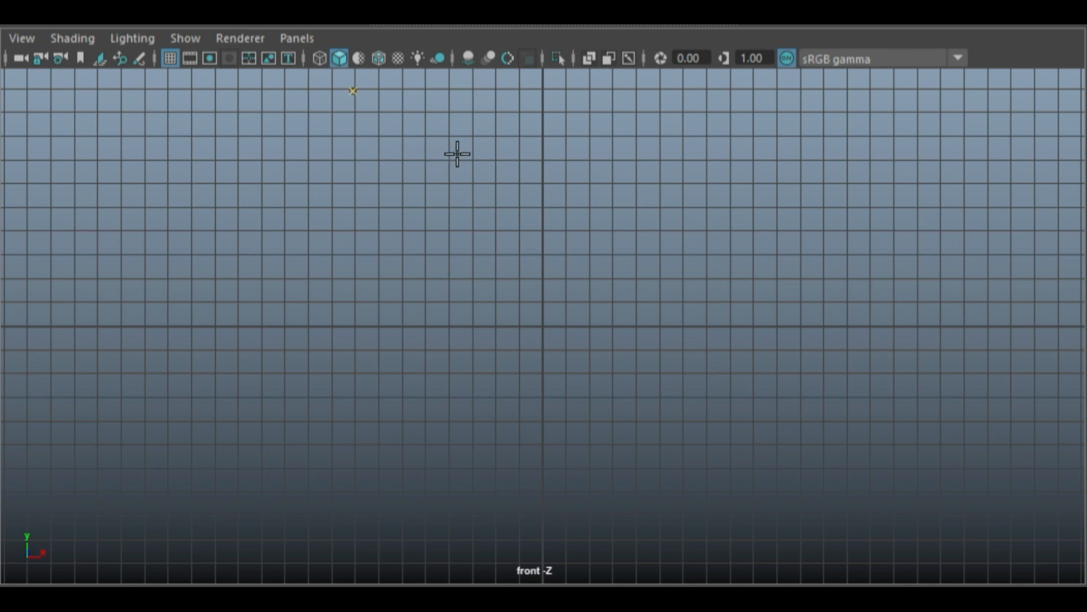
mouse_move(466, 154)
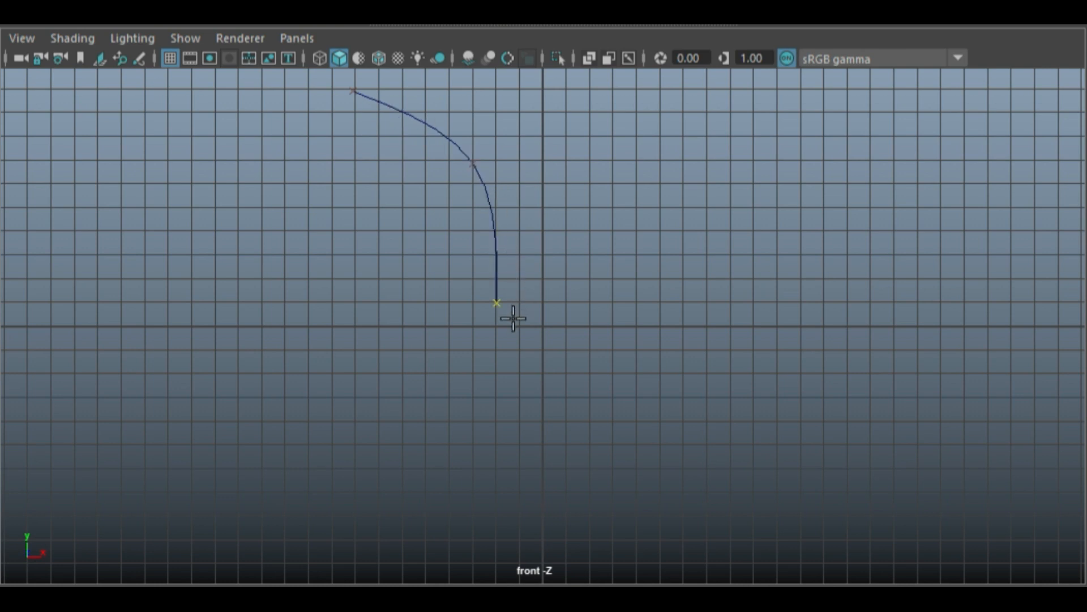
mouse_move(511, 409)
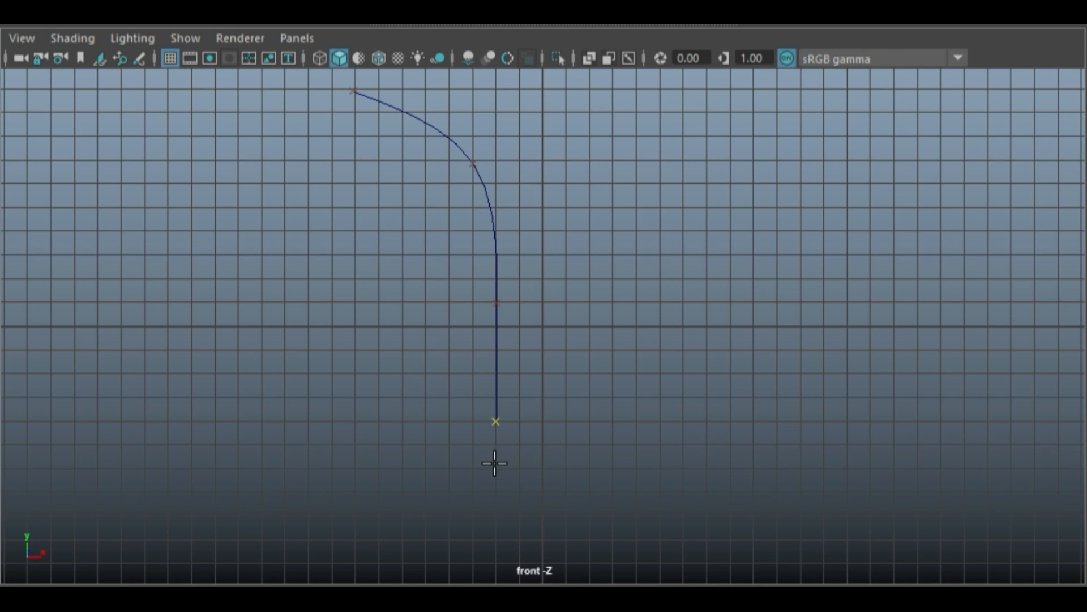
mouse_move(496, 531)
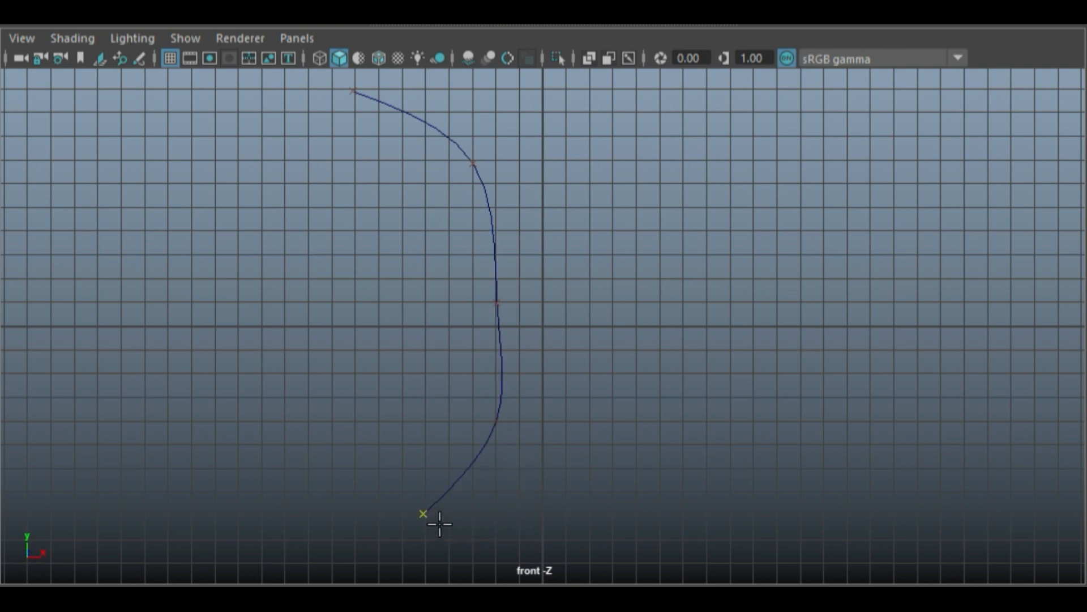
mouse_move(489, 309)
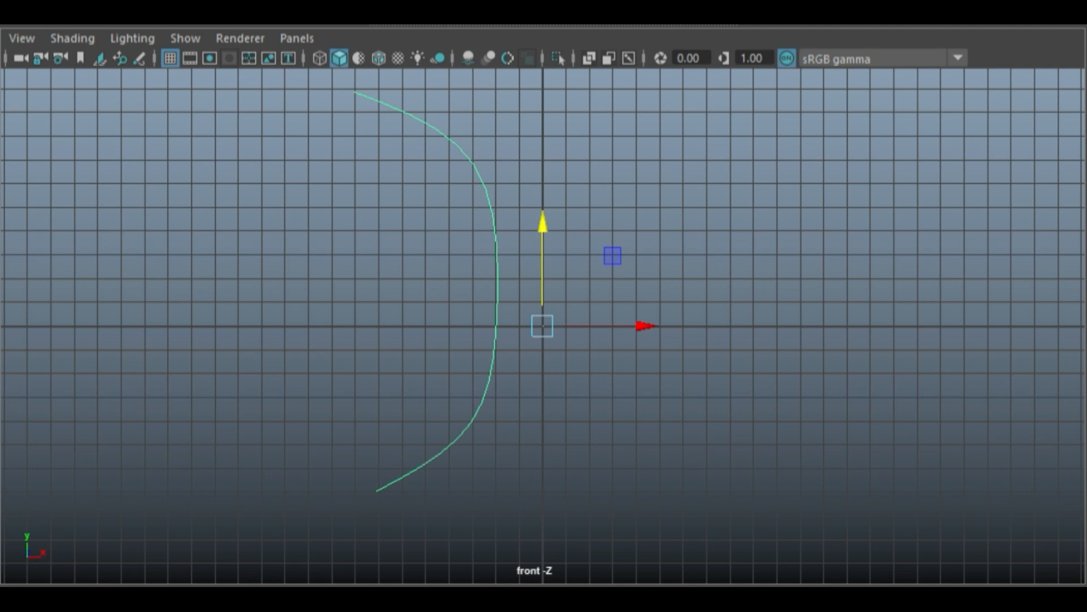
mouse_move(898, 250)
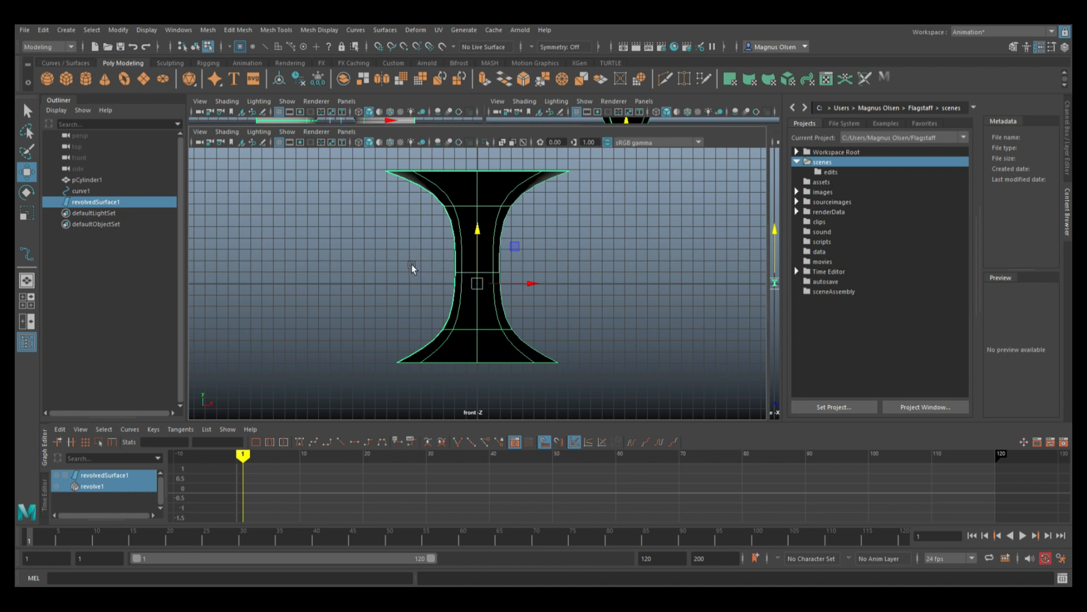
mouse_move(371, 179)
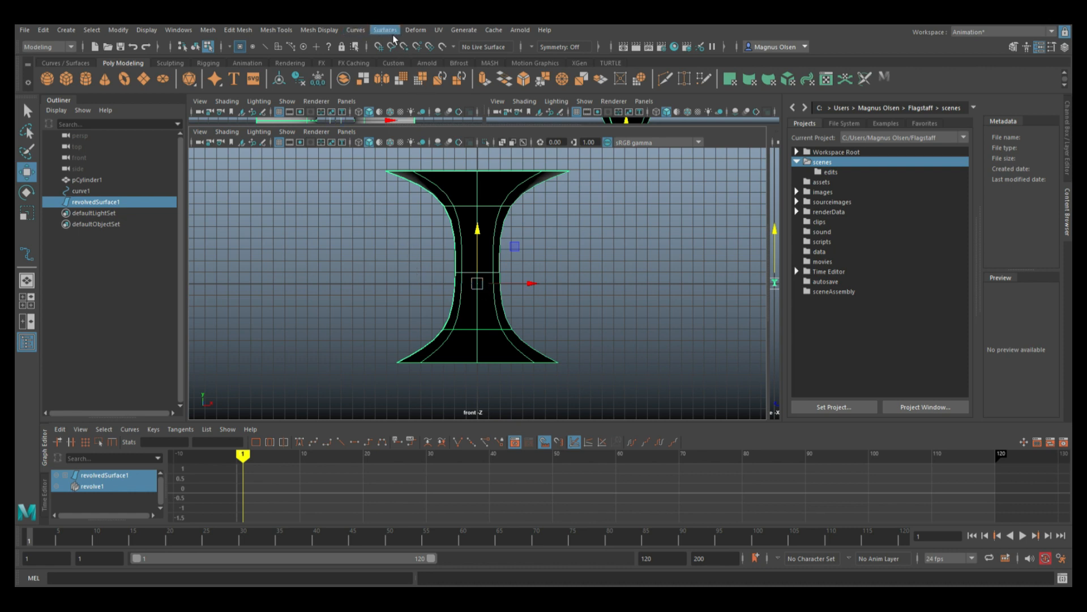
mouse_move(507, 279)
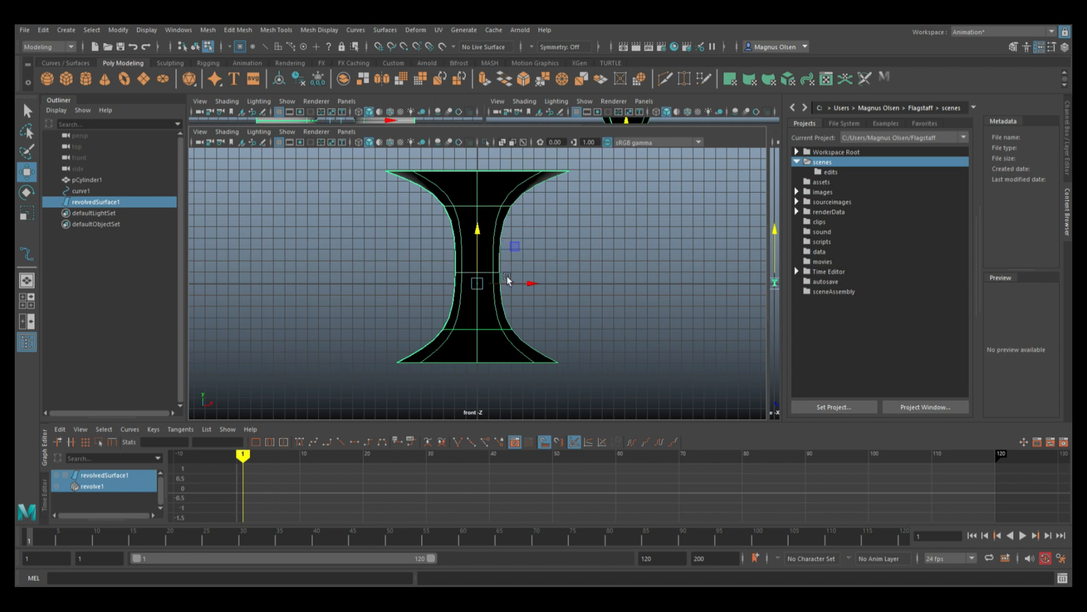
mouse_move(442, 279)
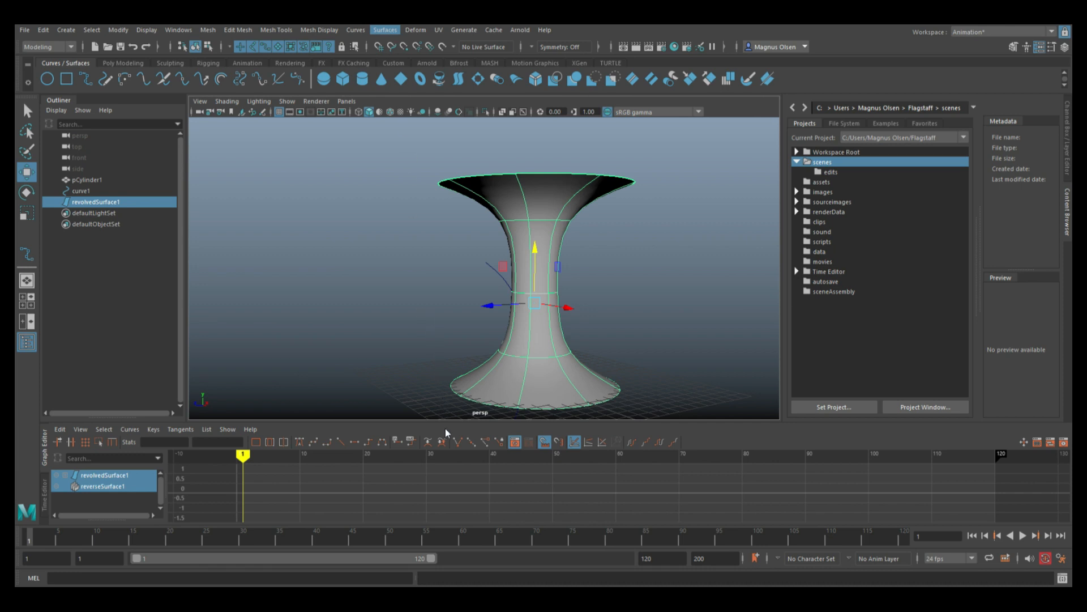
mouse_move(475, 432)
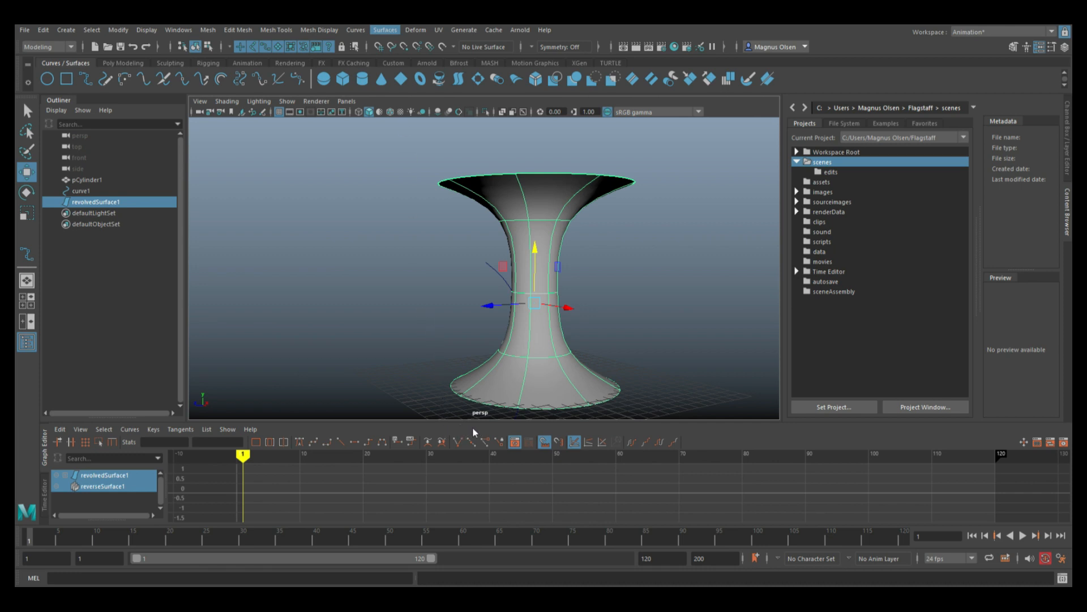
mouse_move(459, 431)
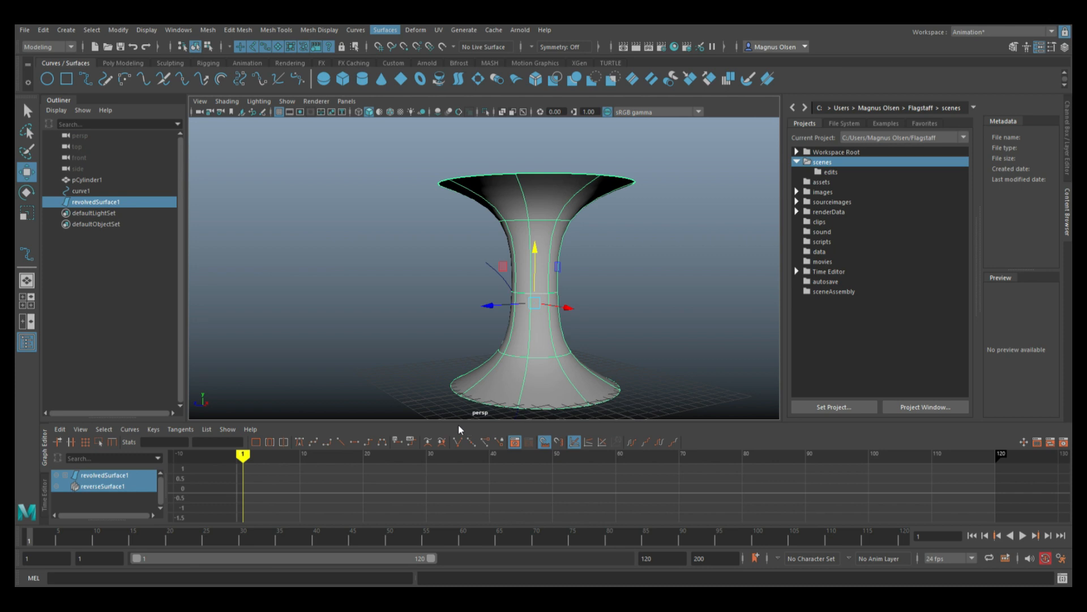
mouse_move(622, 321)
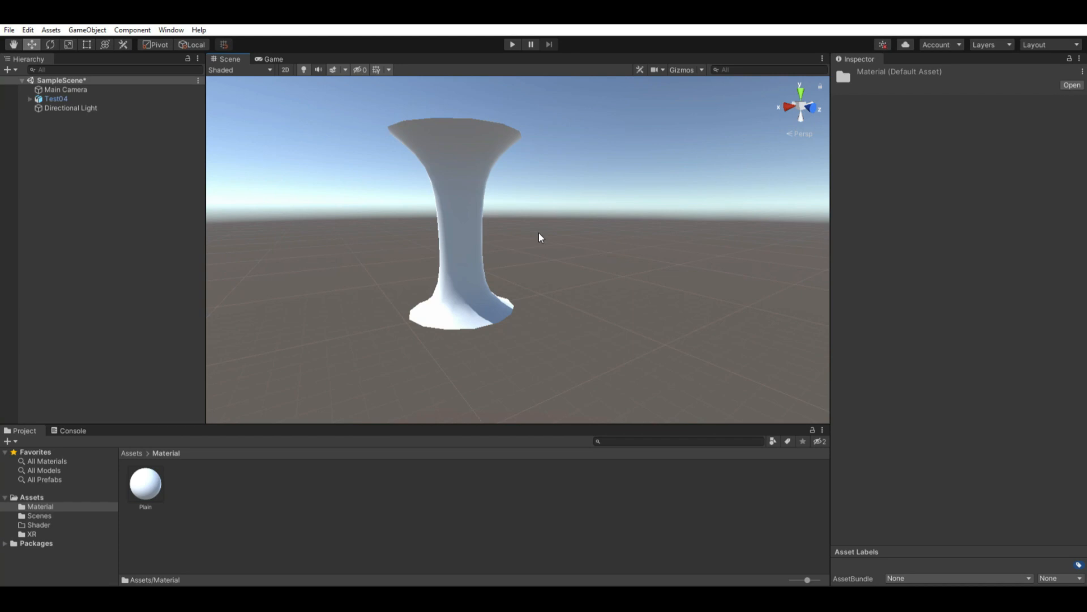
mouse_move(463, 236)
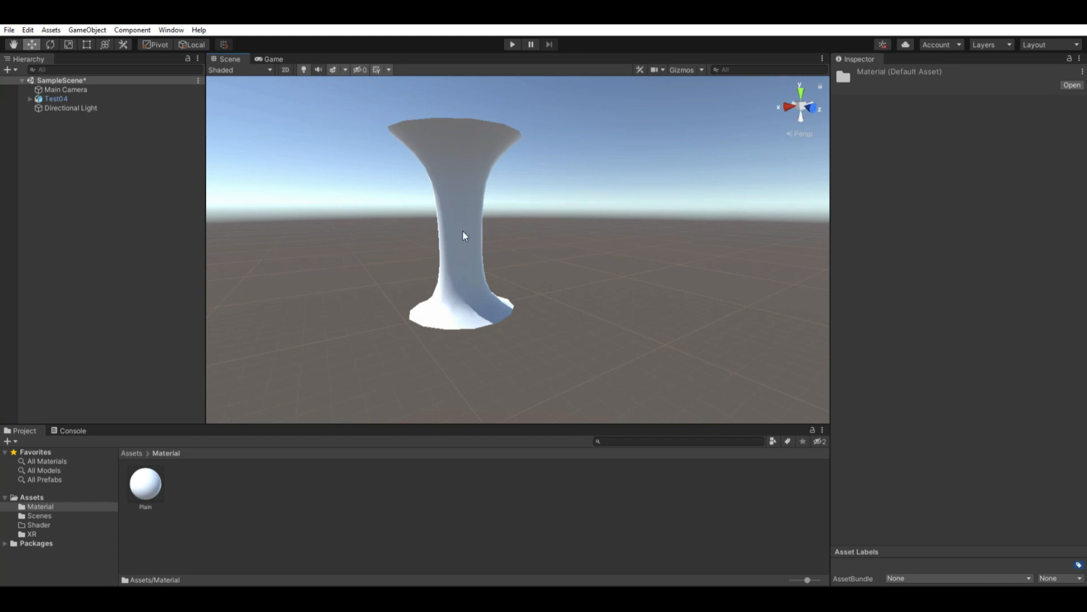
mouse_move(293, 316)
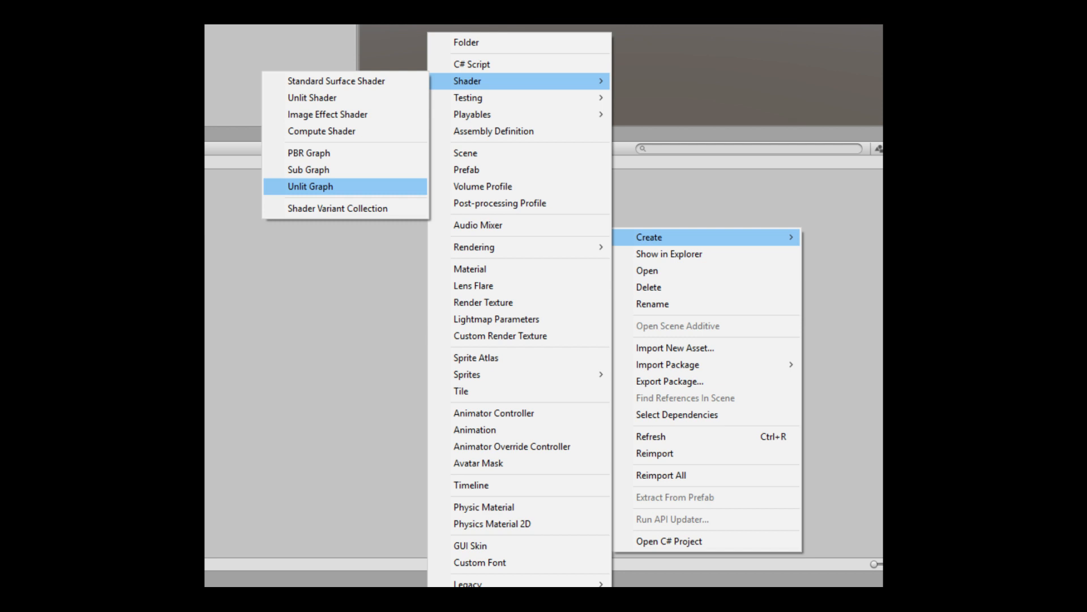
Step: Create a new Unlit Shader Graph asset from the Project window's Create > Shader menu
left_click(310, 186)
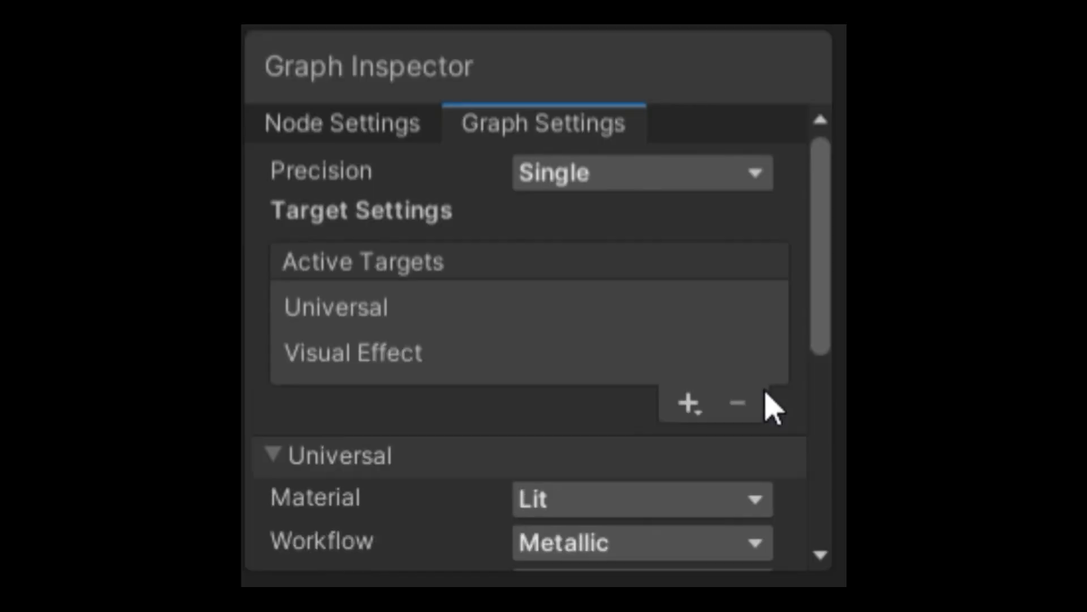
Step: Make the Universal target Unlit, enable alpha clipping on both targets, and set up the Color property
scroll("down", 3)
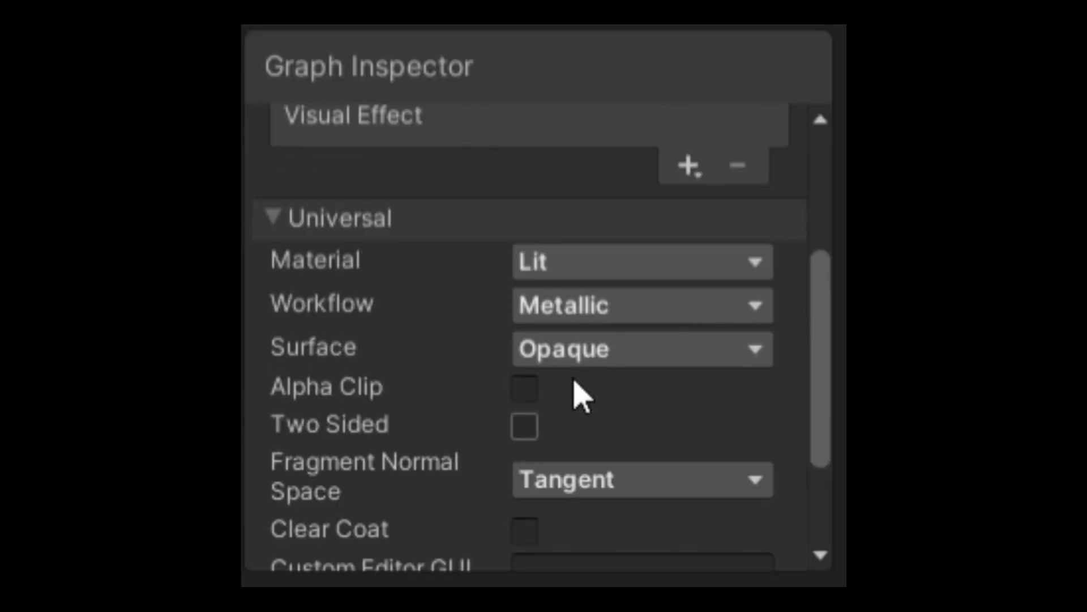
left_click(640, 261)
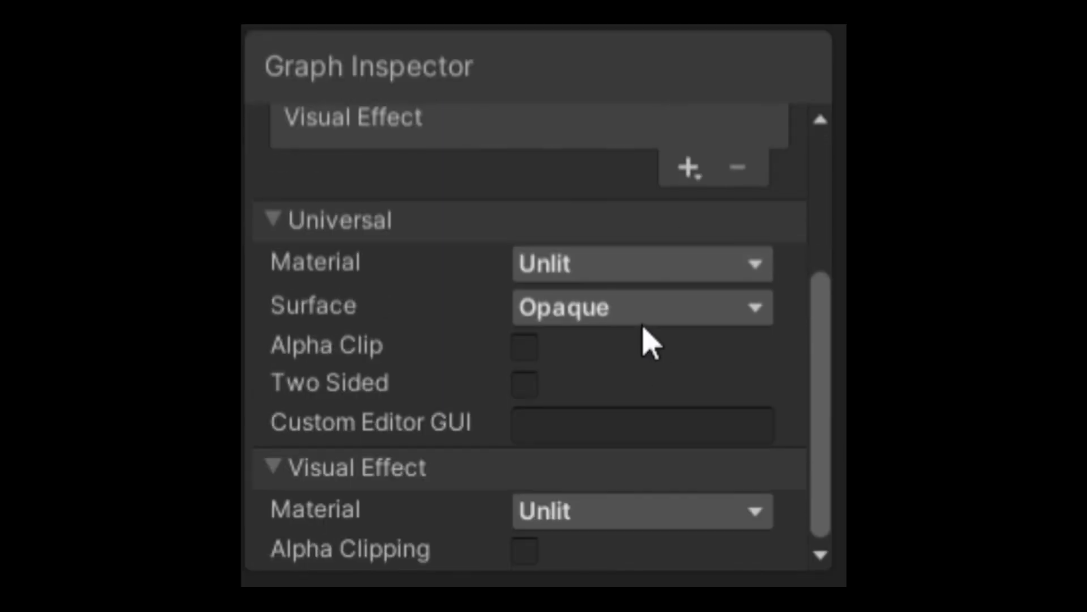
left_click(525, 347)
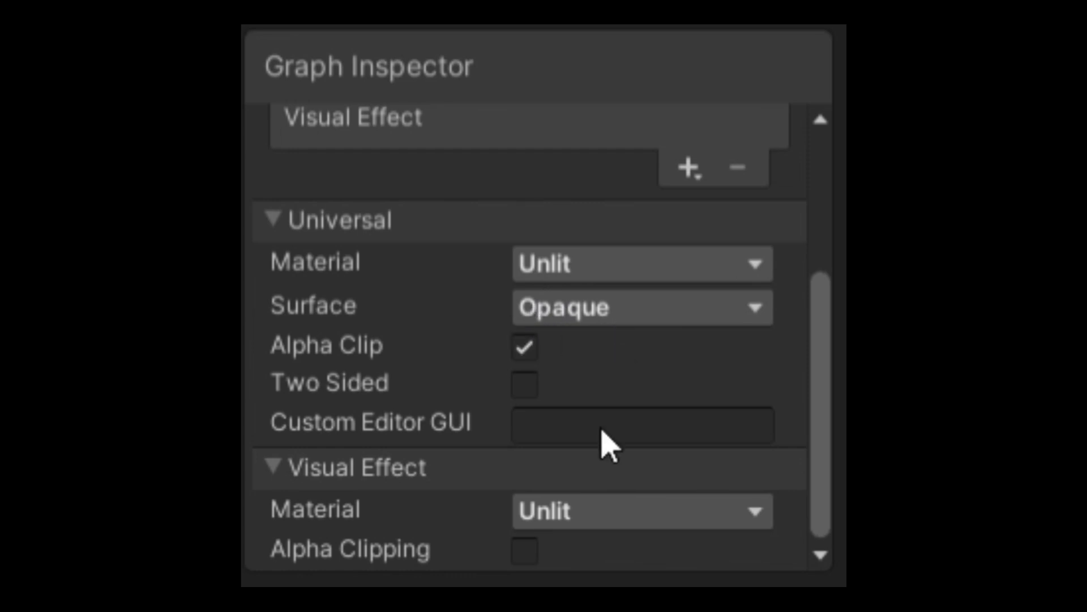
left_click(524, 550)
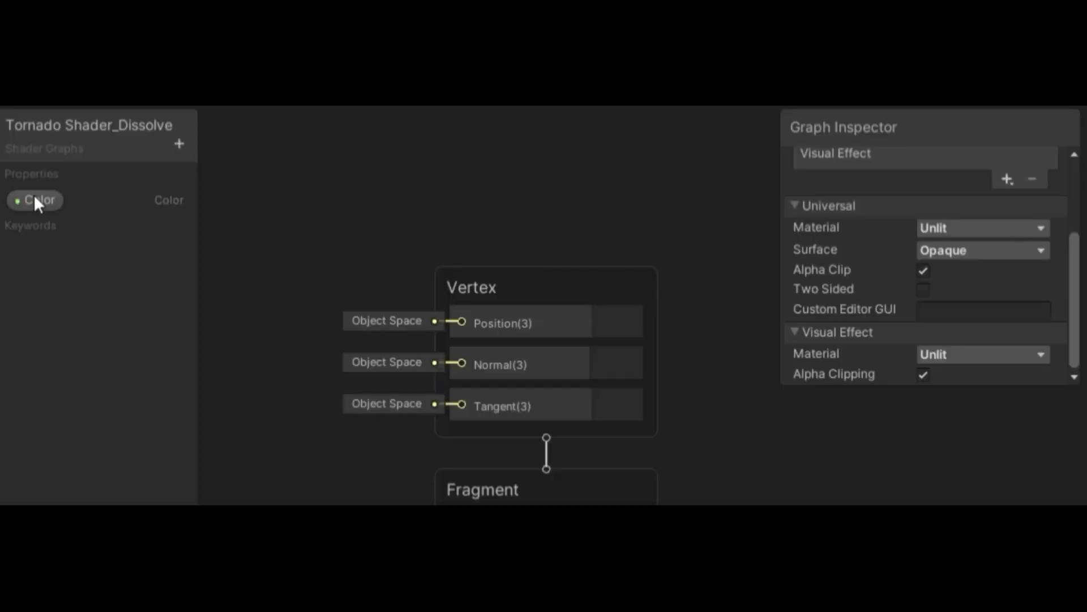
mouse_move(1019, 241)
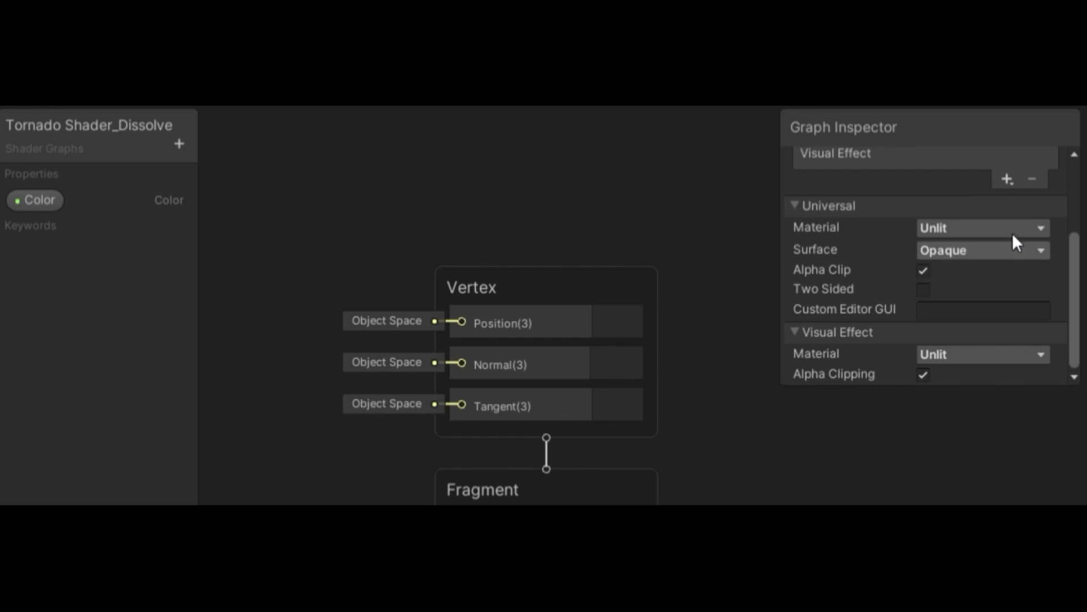
left_click(34, 200)
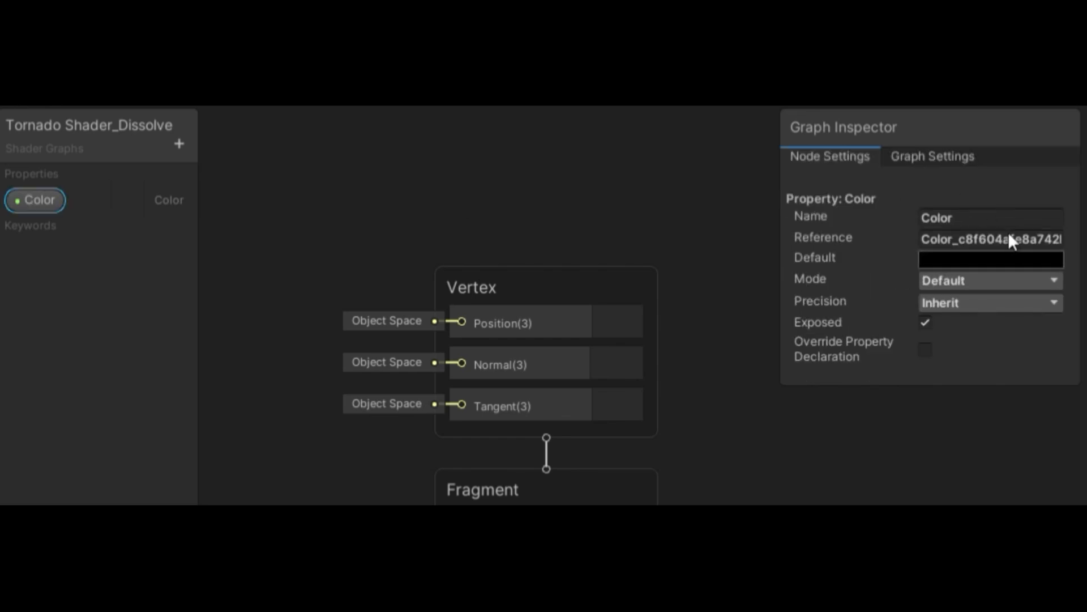
mouse_move(1013, 239)
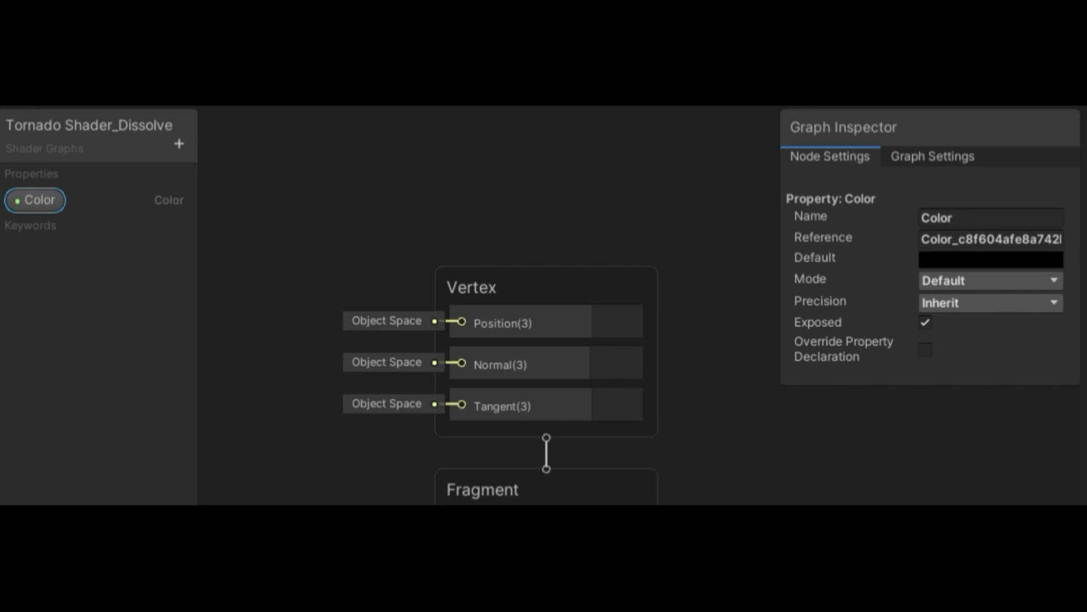
left_click(990, 258)
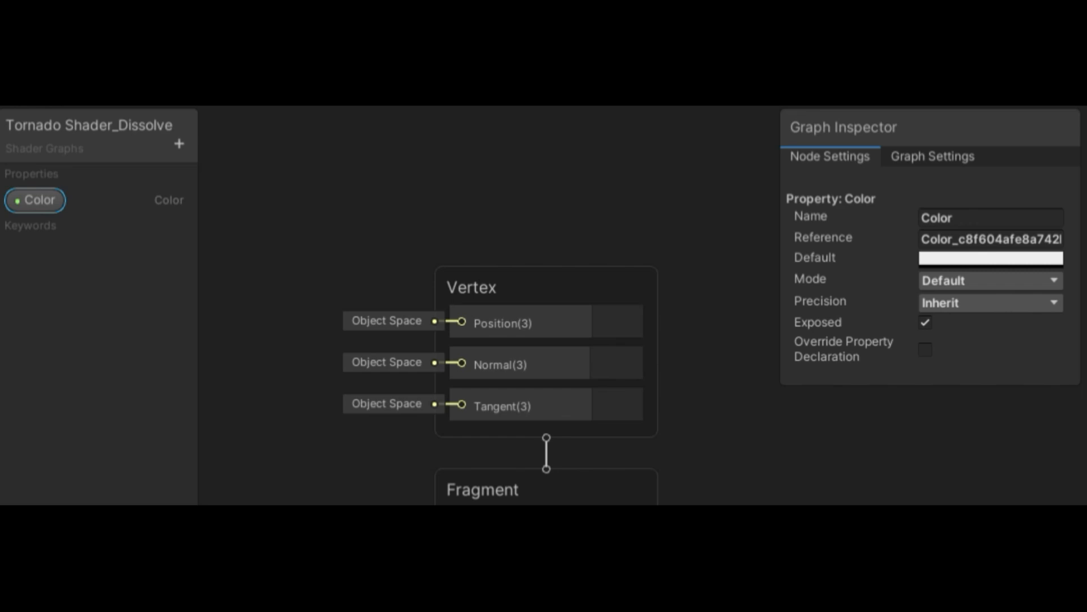
mouse_move(991, 339)
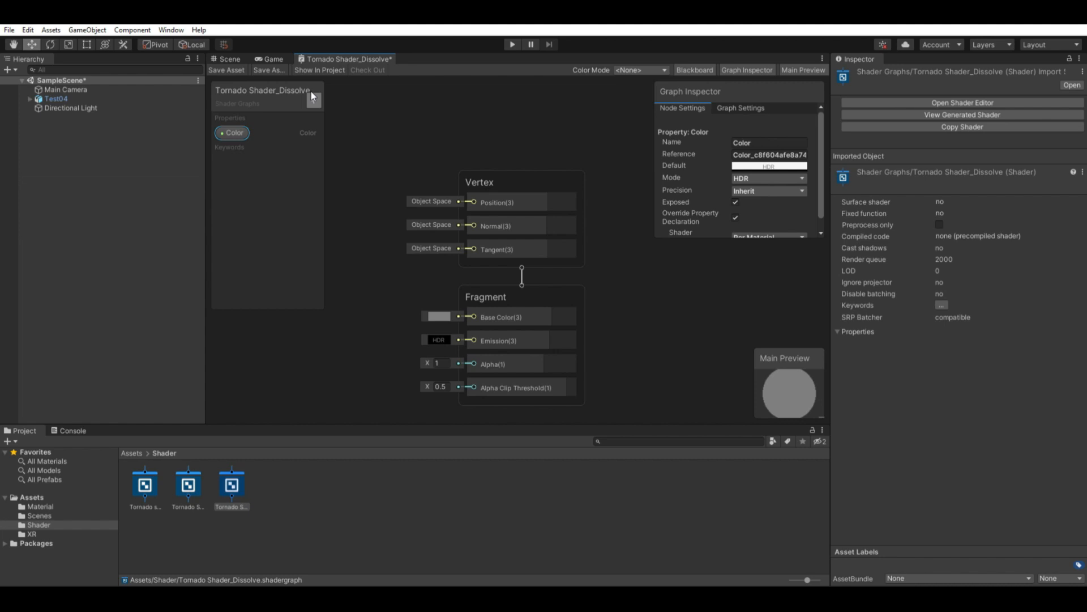
Step: Add a Float property named Dissolve and make it a 0–1 slider
left_click(314, 101)
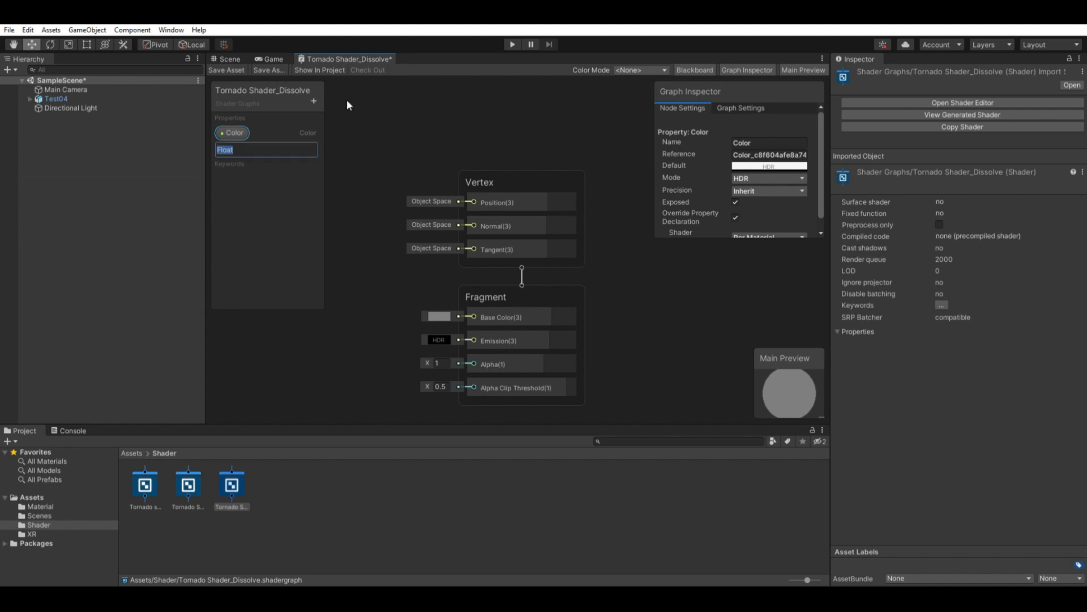
type("Dissolve")
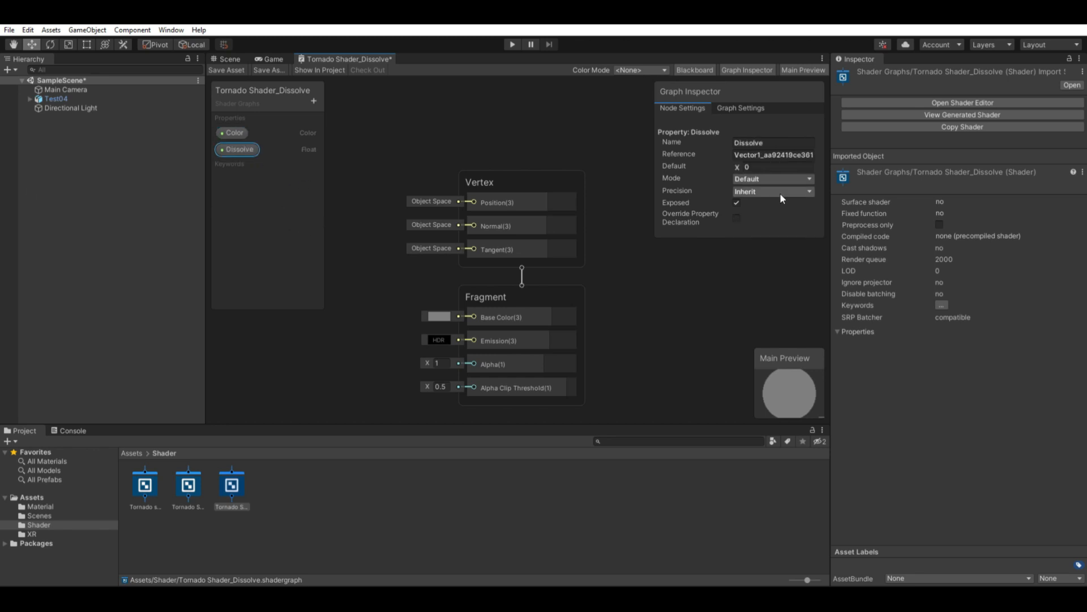
left_click(769, 178)
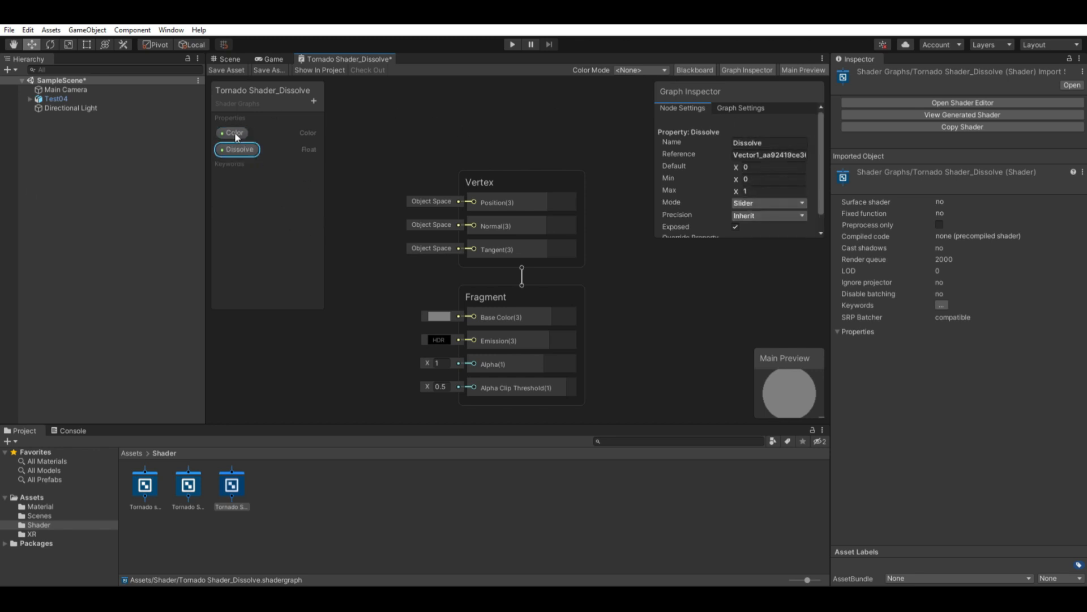
mouse_move(281, 164)
type("43")
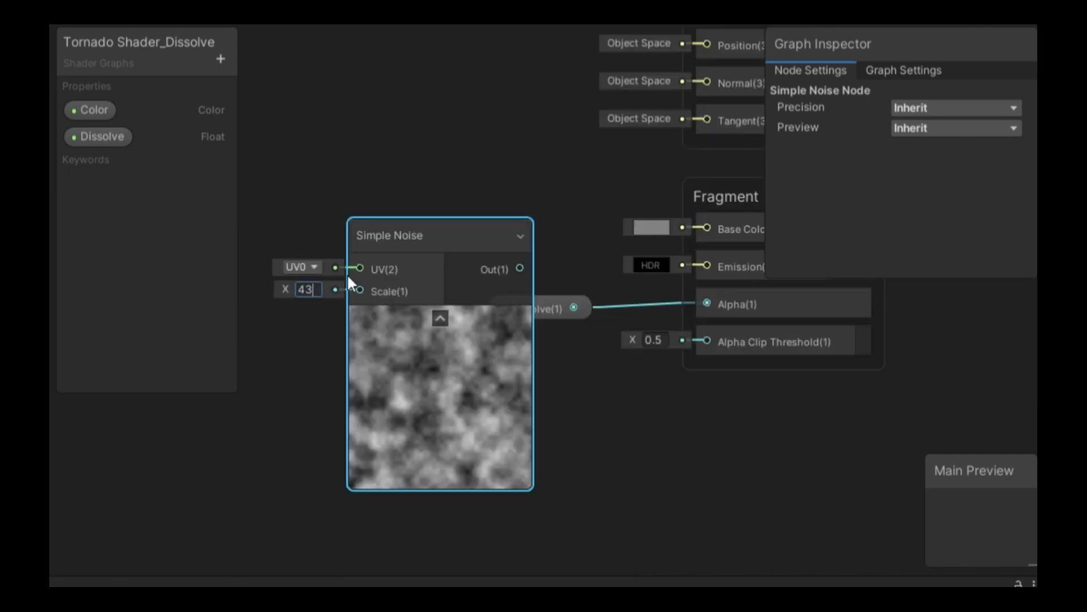
Step: Set the Simple Noise scale to 20 and the Noise Scale property default to 20
type("20")
type("Noise Scale")
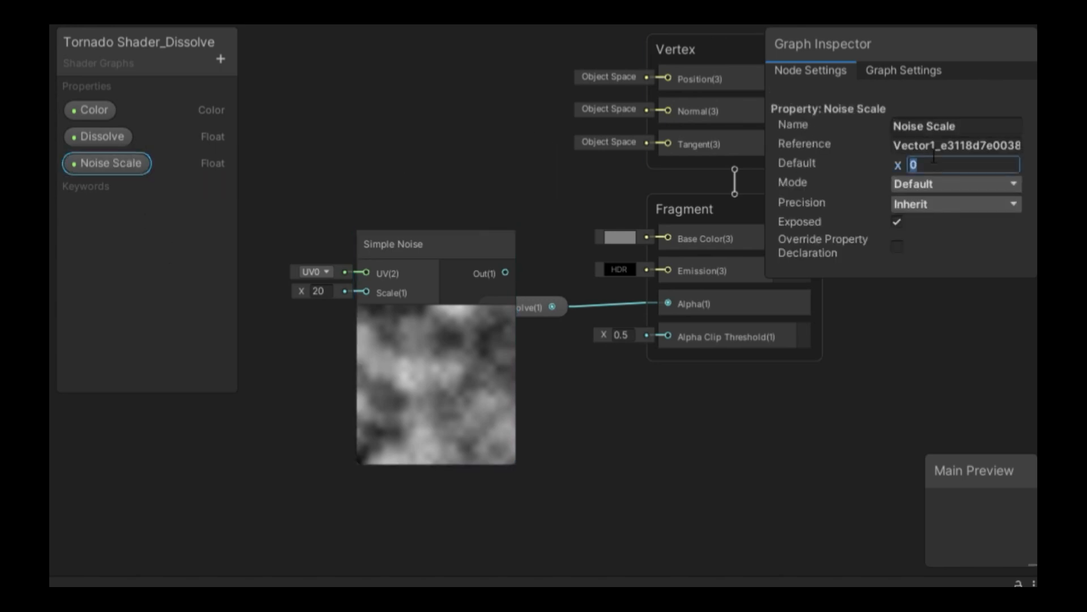
type("20")
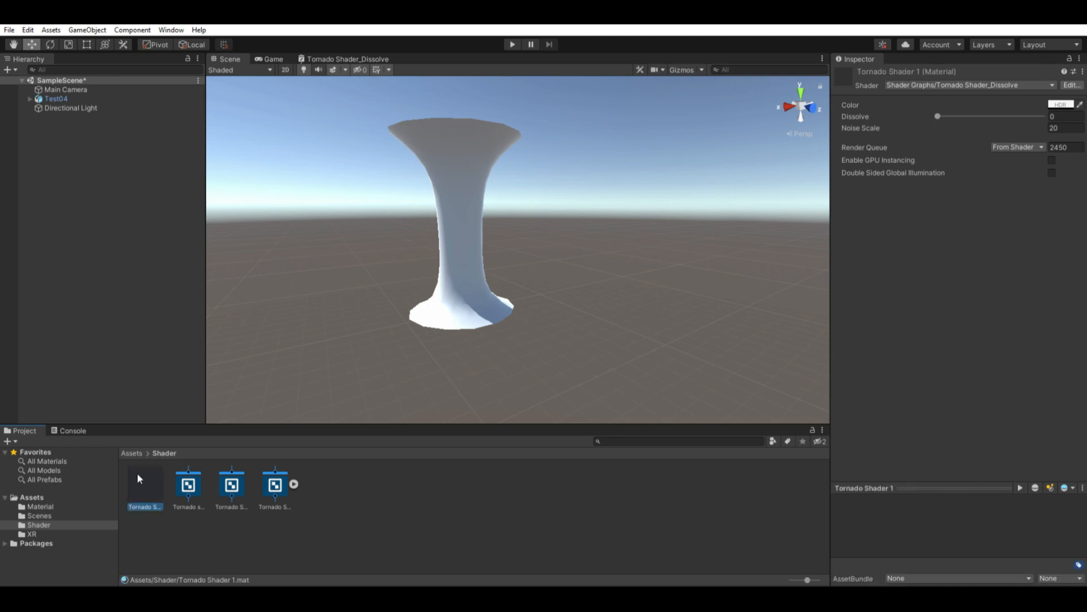
Step: Select the Tornado Shader 1 material and preview it with Dissolve at about 0.8
left_click(40, 506)
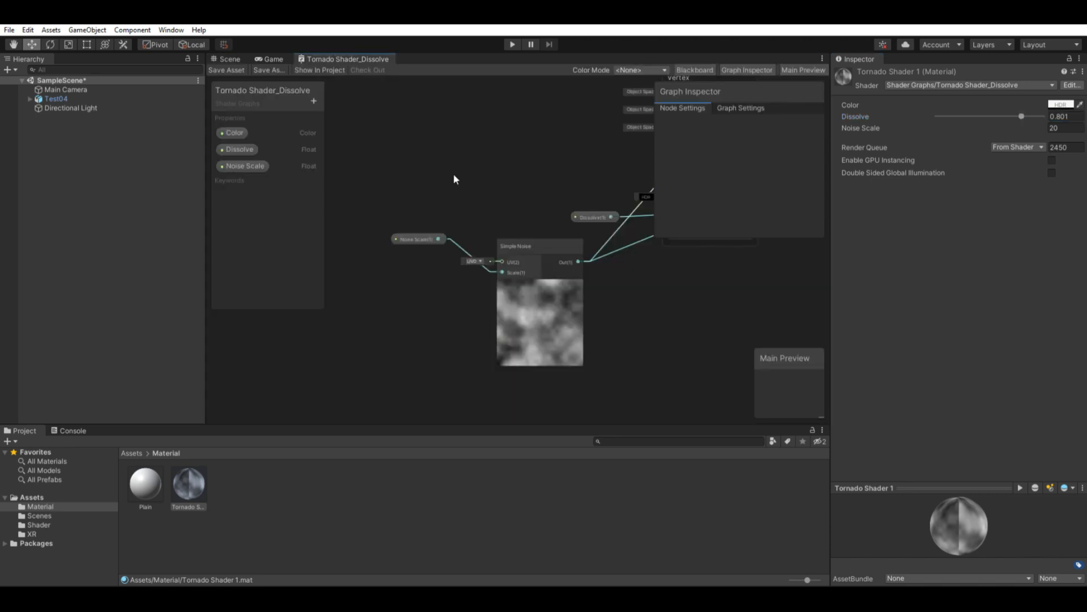
mouse_move(484, 162)
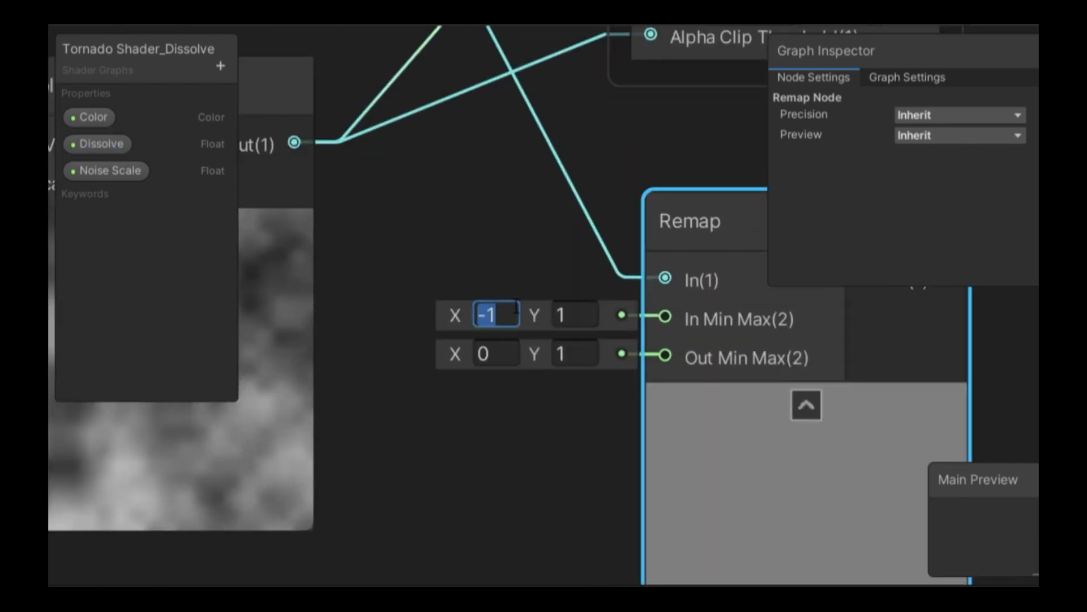
Step: Set the Remap node's input range in the noise and Dissolve chain
left_click(494, 353)
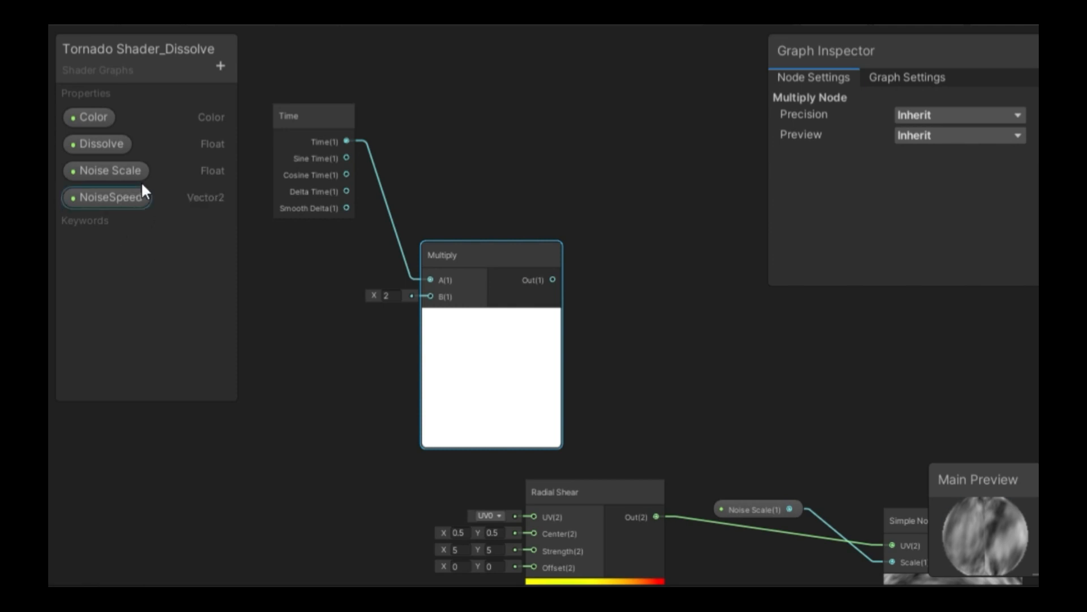
Step: Select the NoiseSpeed Vector2 property to edit its settings
left_click(106, 197)
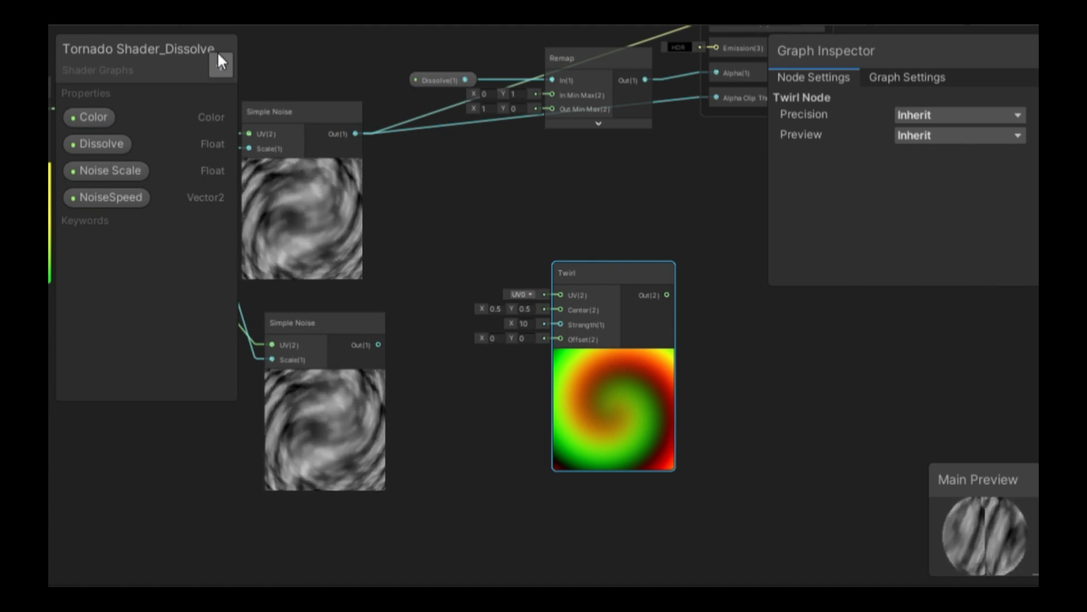
Step: Add a Vector2 property named TwirlCenter and open its settings
left_click(221, 66)
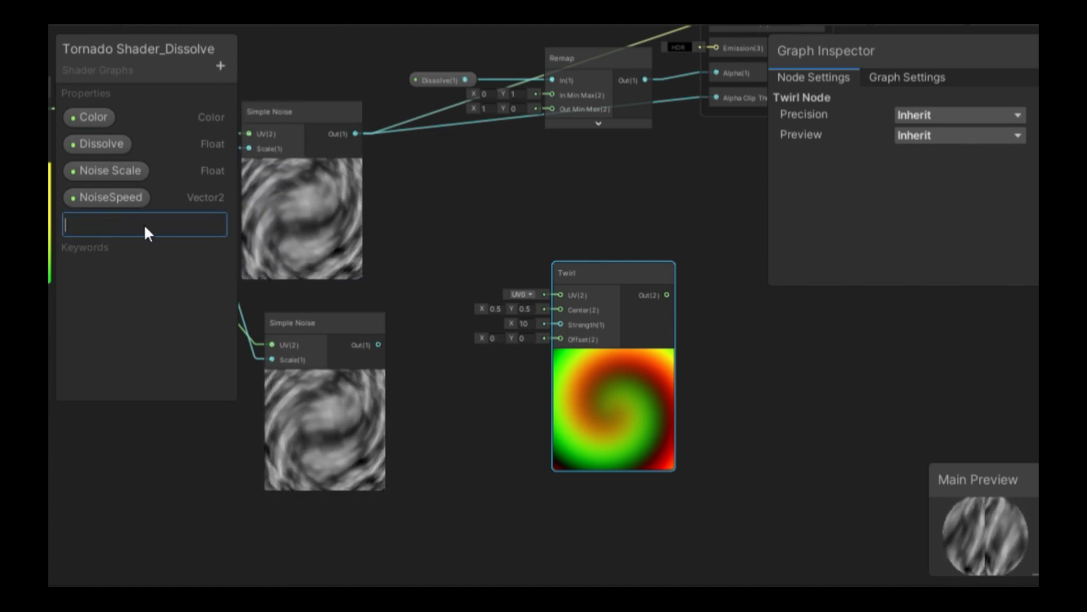
type("TwirlCenter")
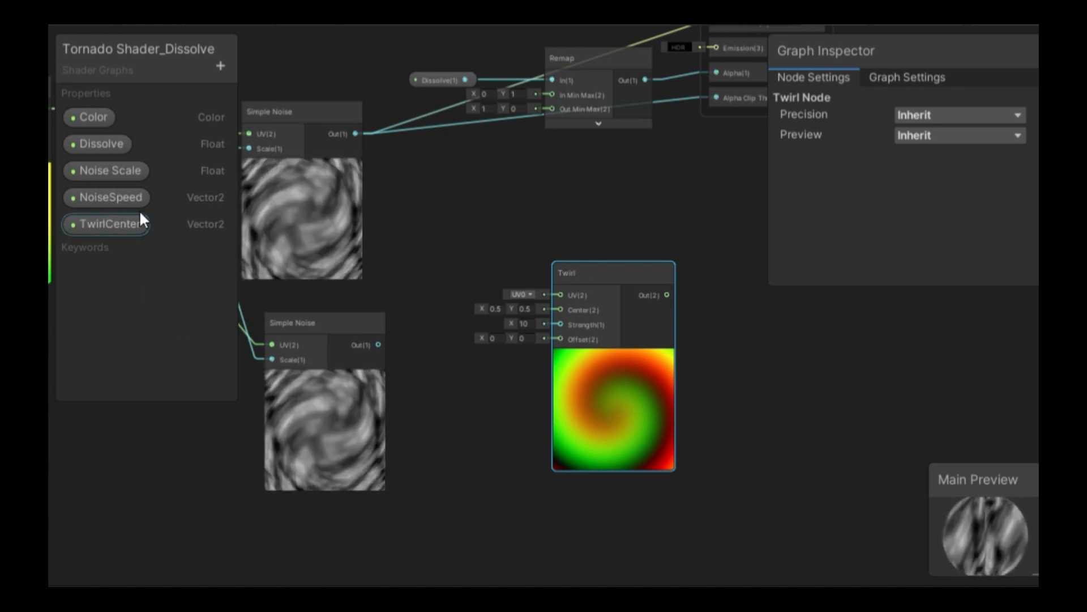
left_click(104, 224)
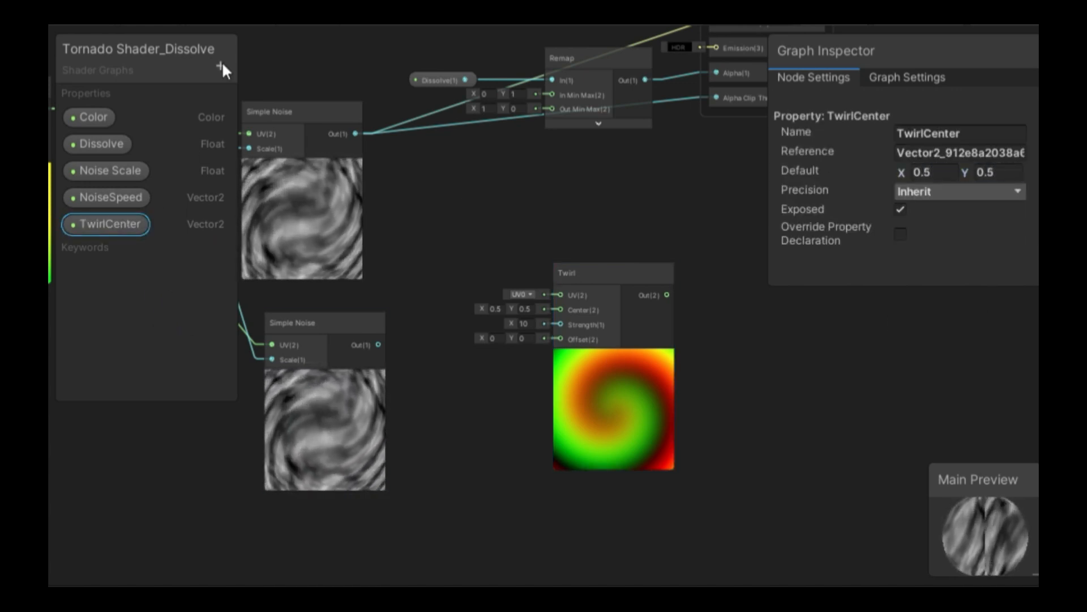
Step: Add a Float Twirlamount (default 2) and a Vector2 Twirlspeed (default 0, 0.5)
left_click(221, 67)
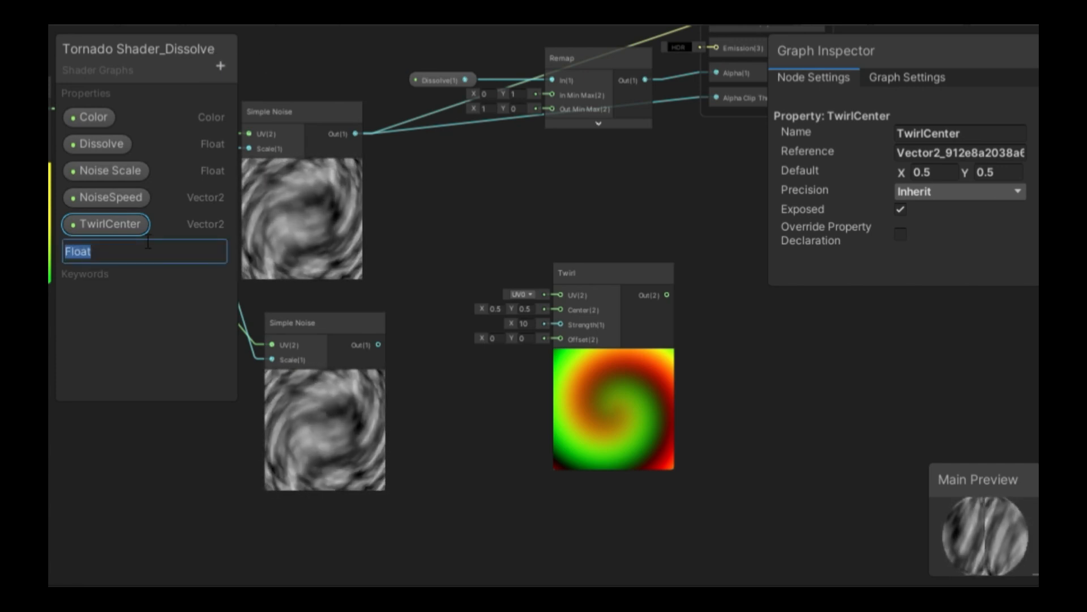
type("Twirlamount")
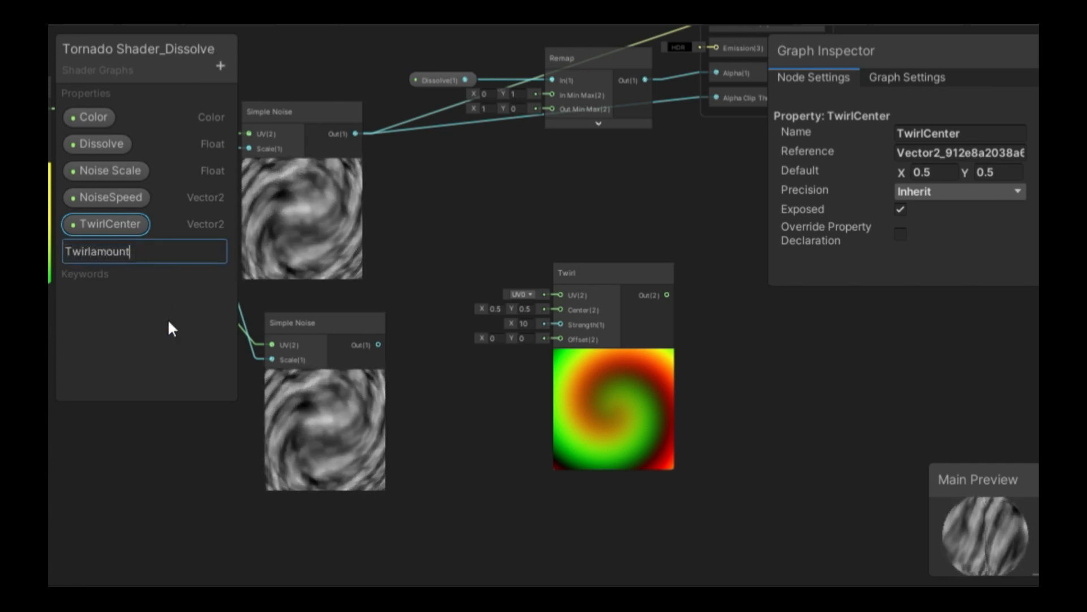
key("Return")
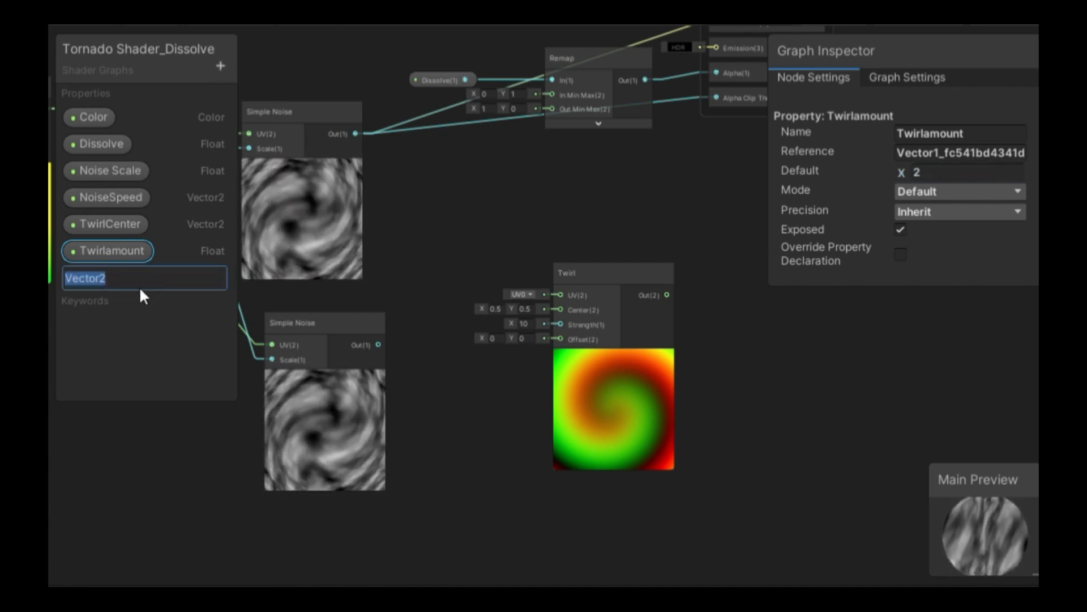
type("Twirlspeed")
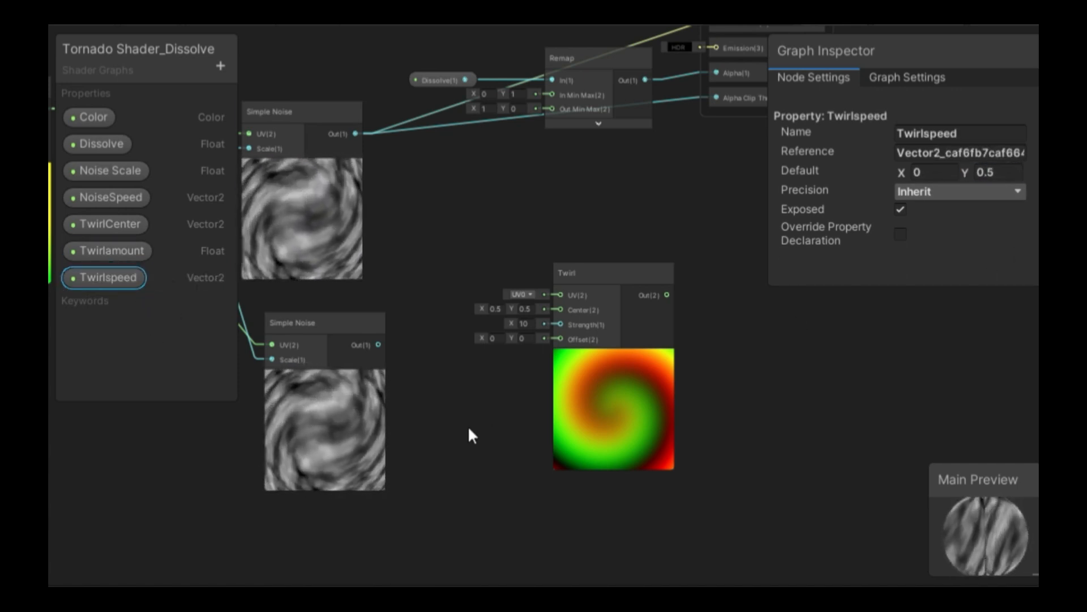
left_click(112, 250)
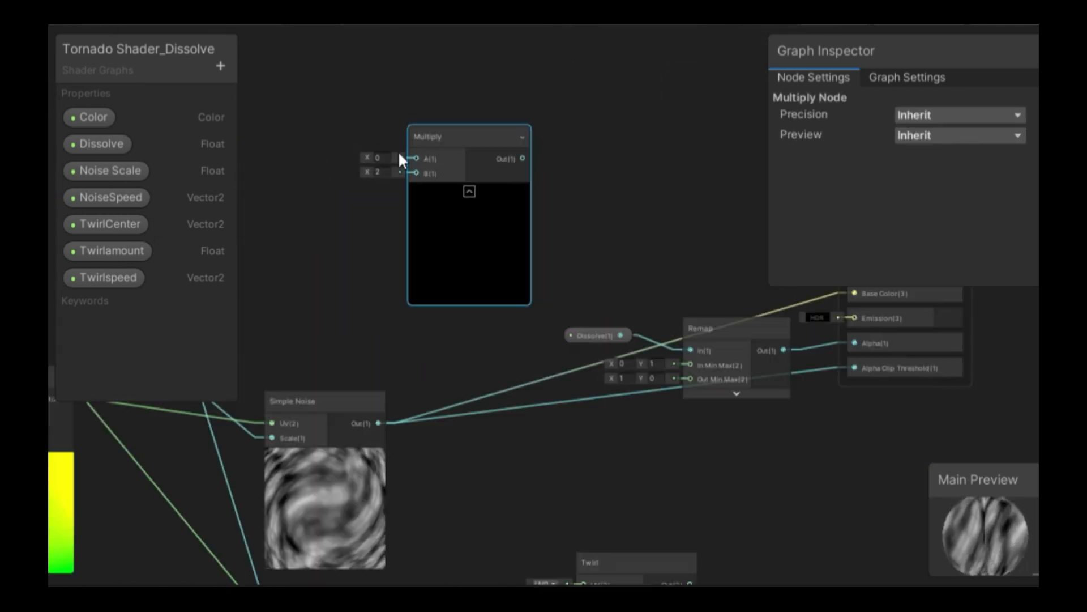
Step: Connect the noise and time chain into the Multiply node's inputs
left_click(103, 277)
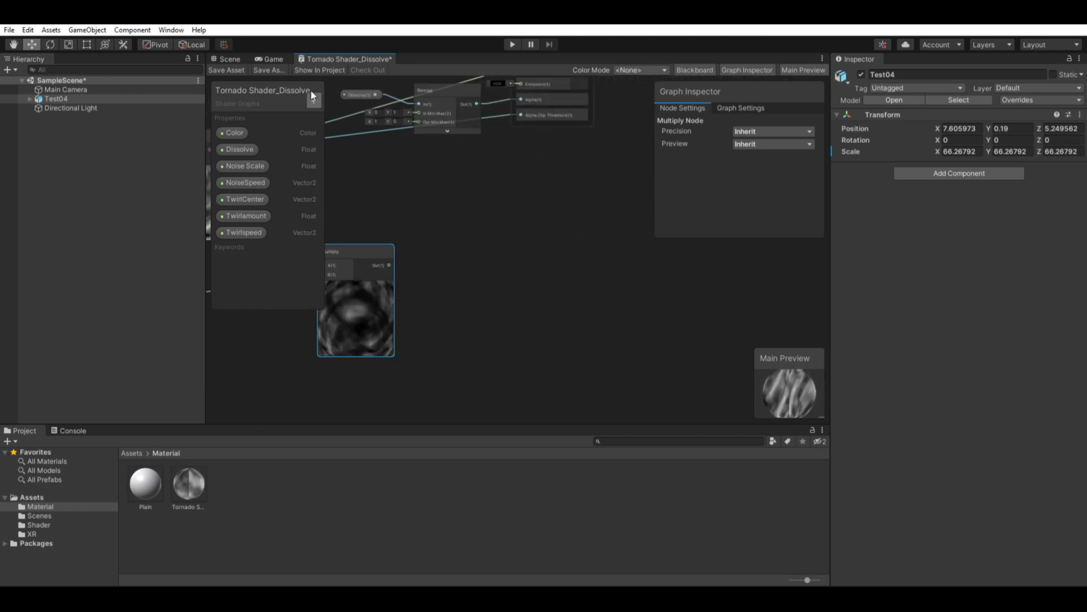
Step: Add a Float property named Noisepower and wire a Power node into the noise chain
left_click(313, 100)
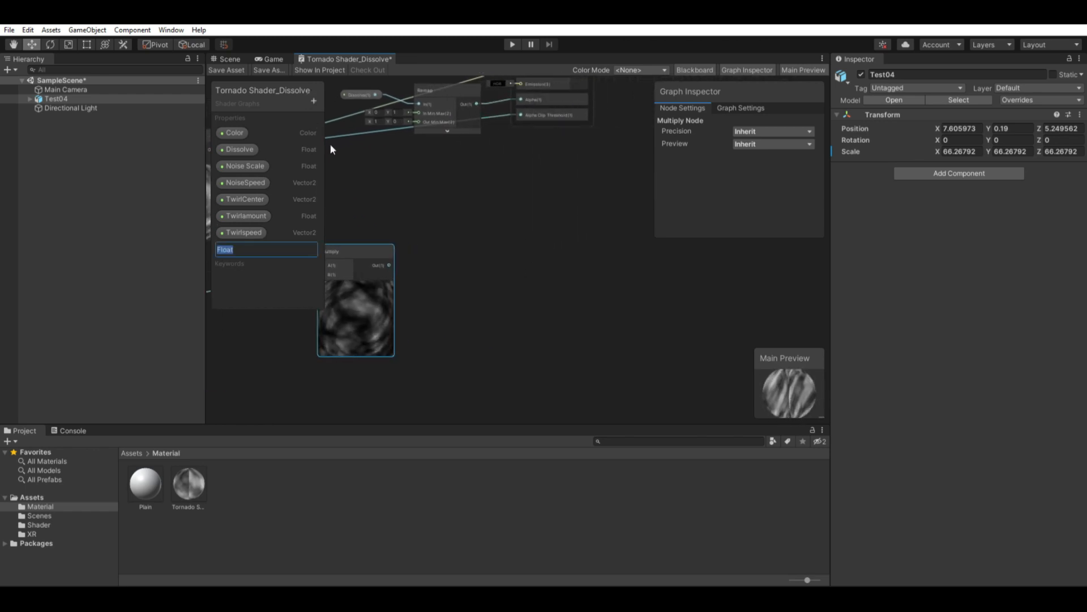
type("noi")
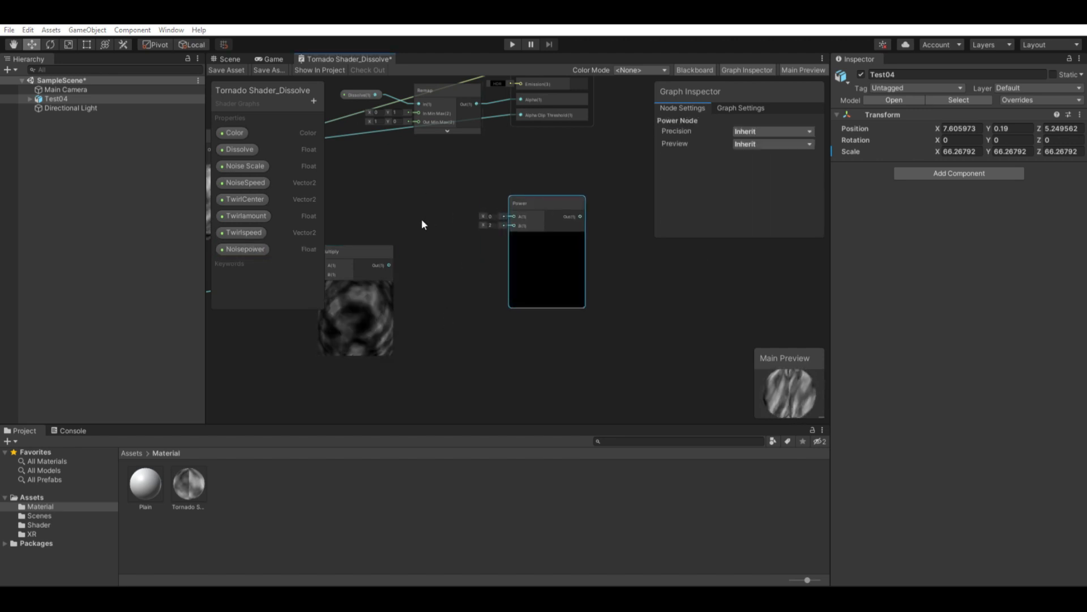
left_click(244, 248)
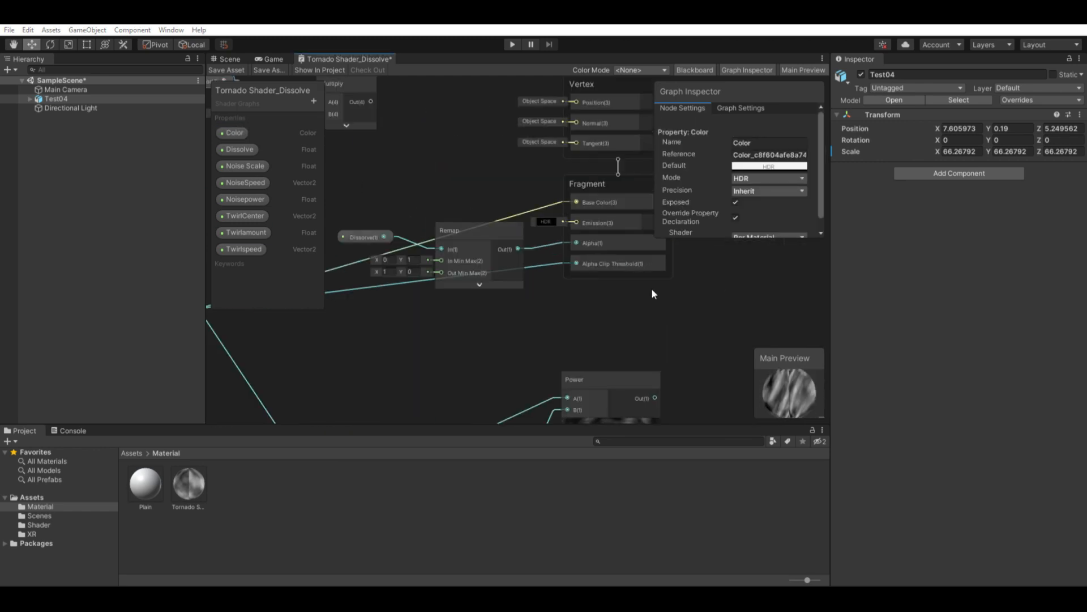
left_click(239, 149)
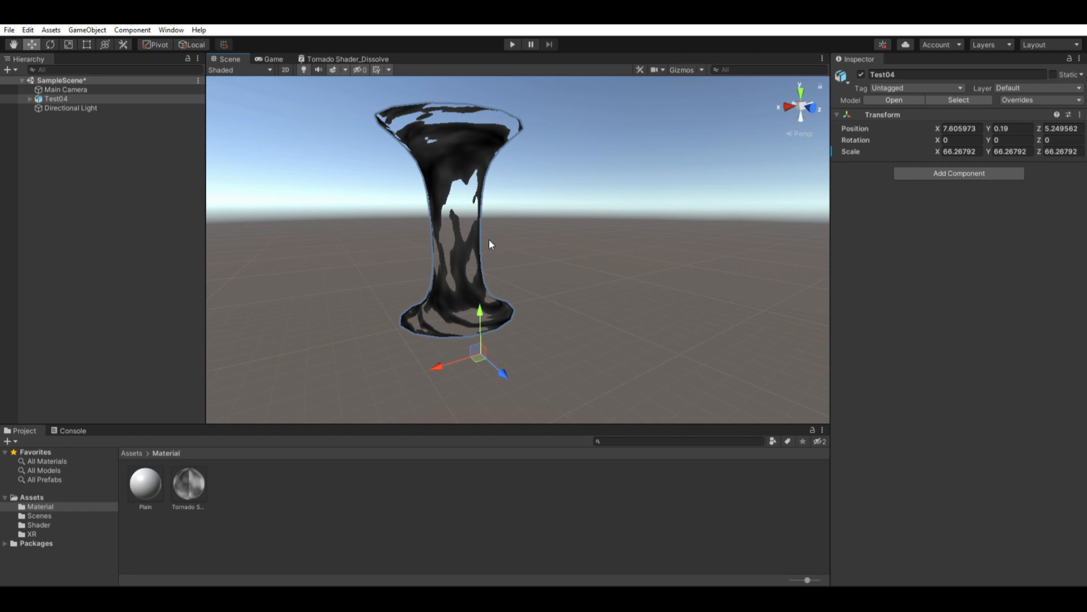
mouse_move(508, 251)
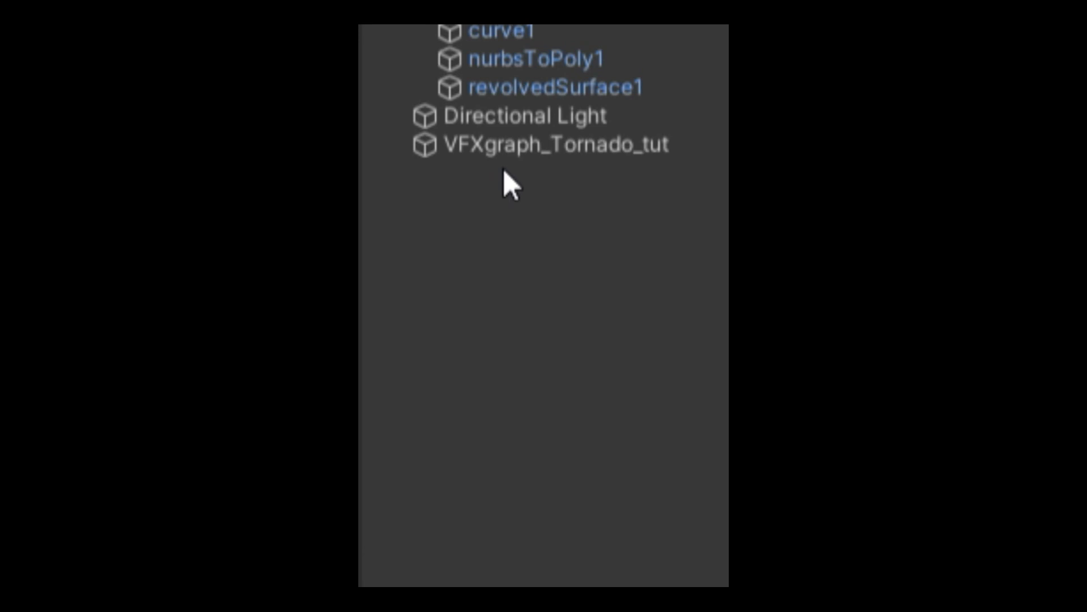
Step: Name the new empty GameObject VFX_tORNADO01_TUT
type("VFX_")
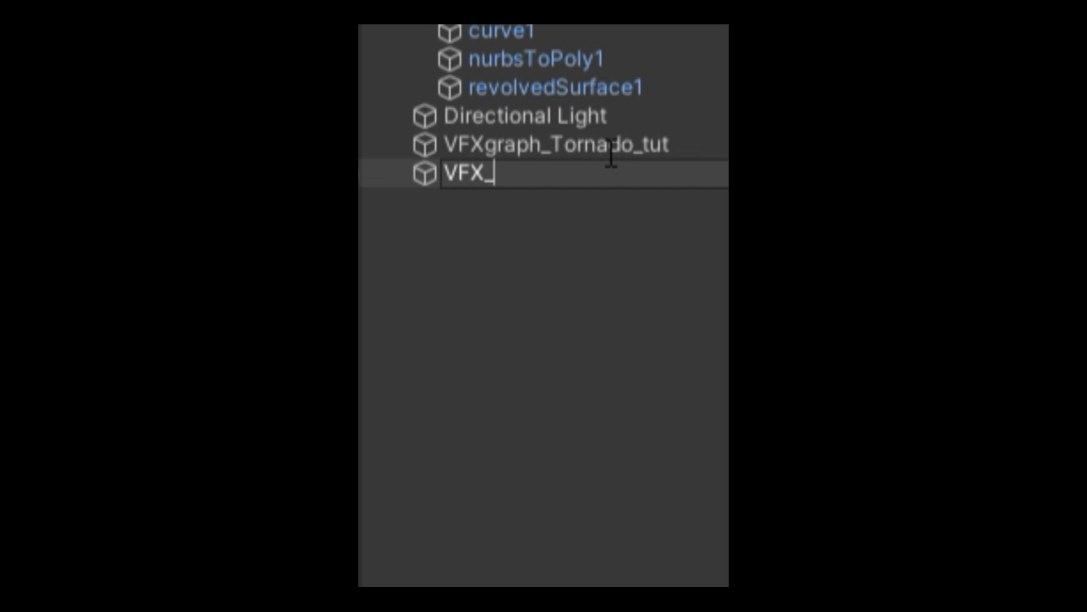
key("BackSpace")
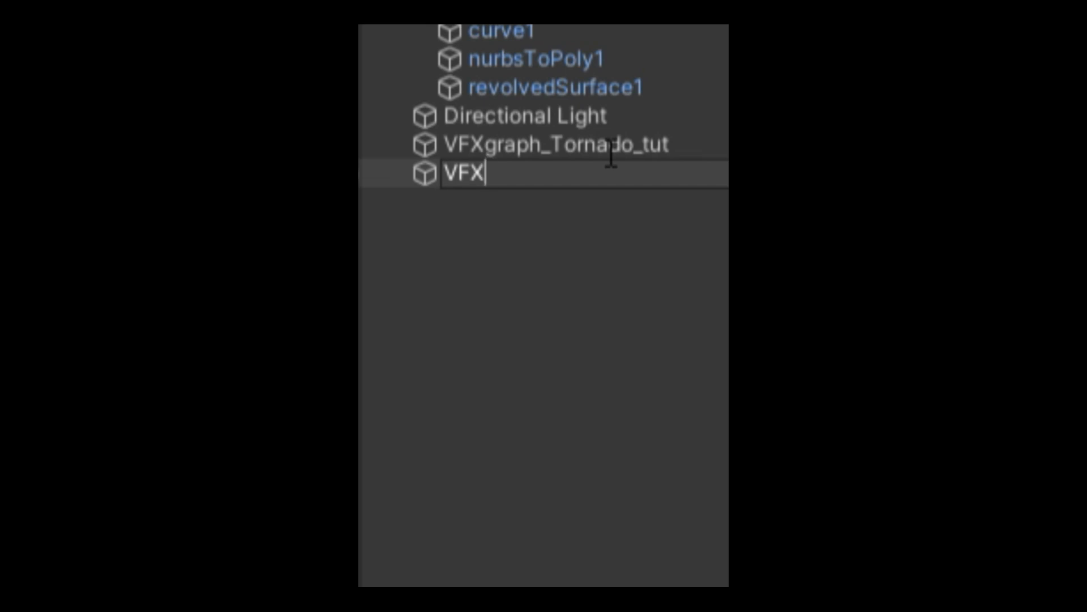
type("_tORNADO01_TUT")
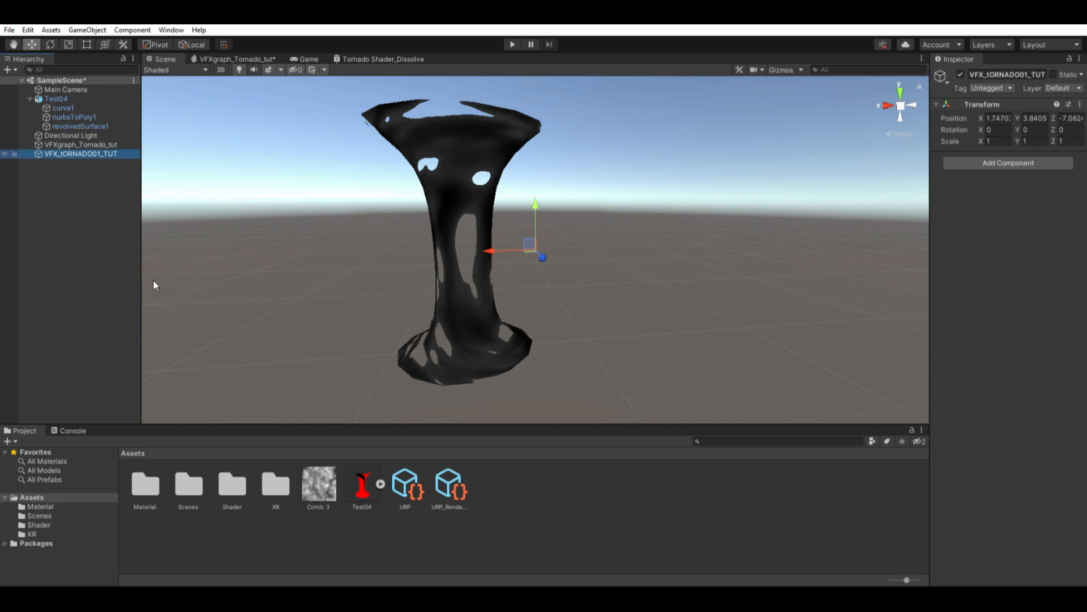
mouse_move(161, 336)
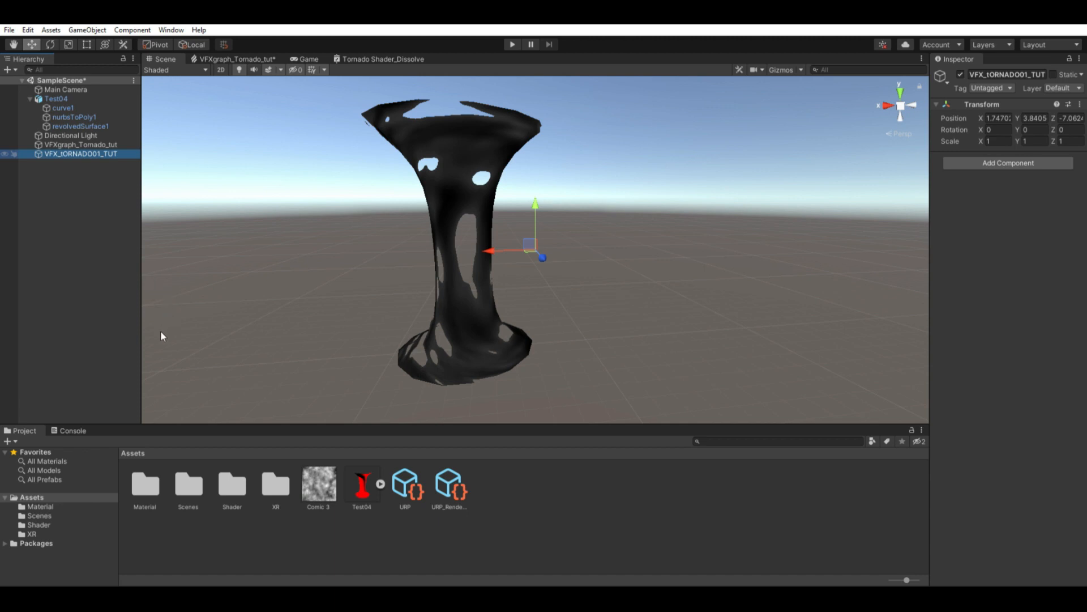
Step: Add a child Particle System to VFX_tORNADO01_TUT via Effects > Particle System
left_click(78, 163)
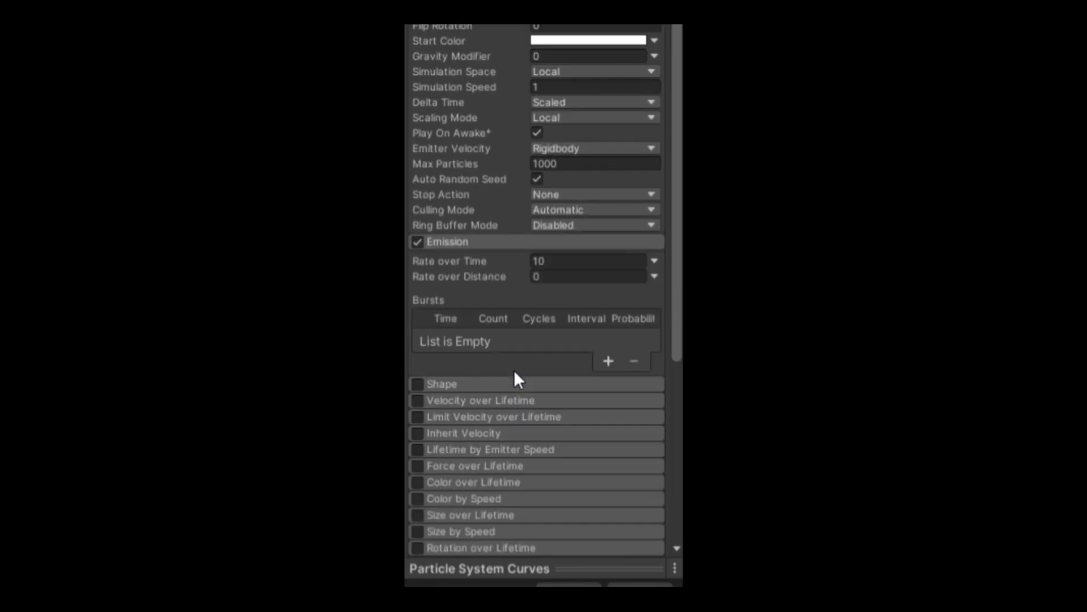
Step: Set emission rate 0 with a 1-particle burst, duration 1, start lifetime 1, start speed 0
left_click(586, 261)
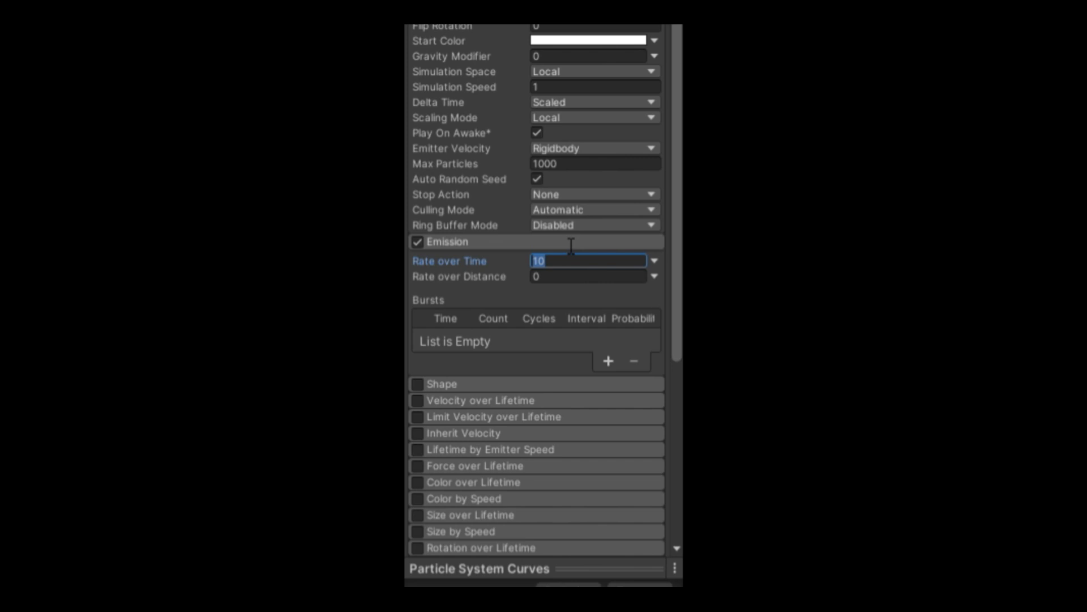
left_click(607, 361)
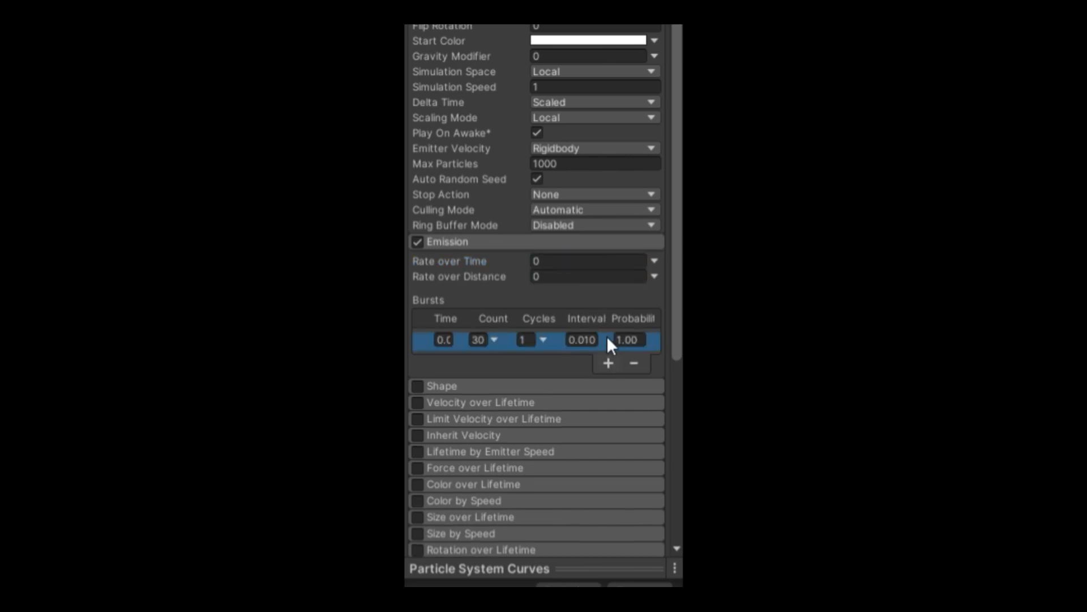
left_click(477, 339)
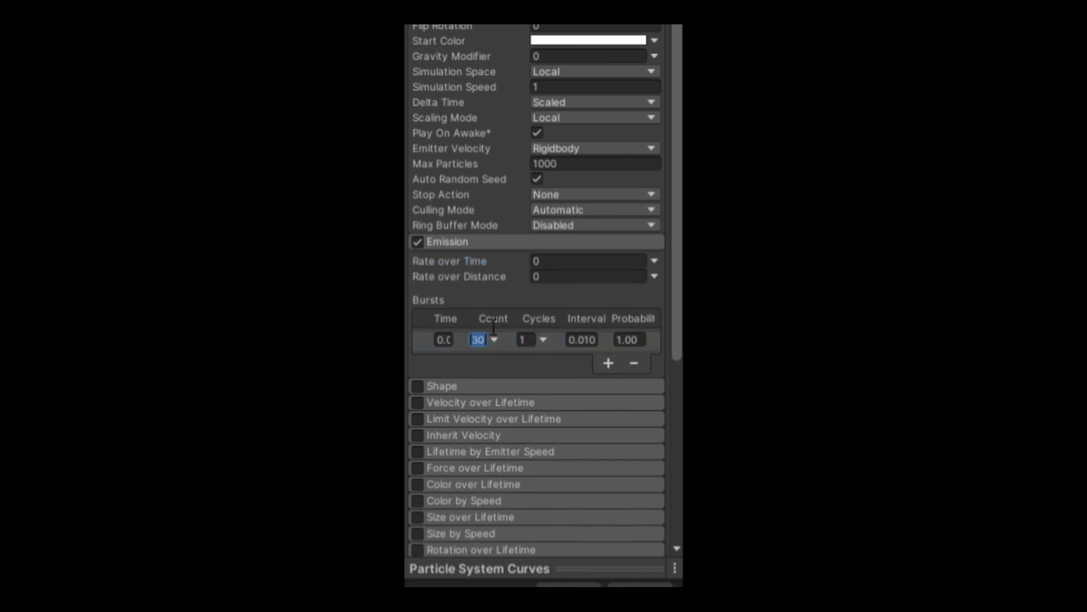
type("1")
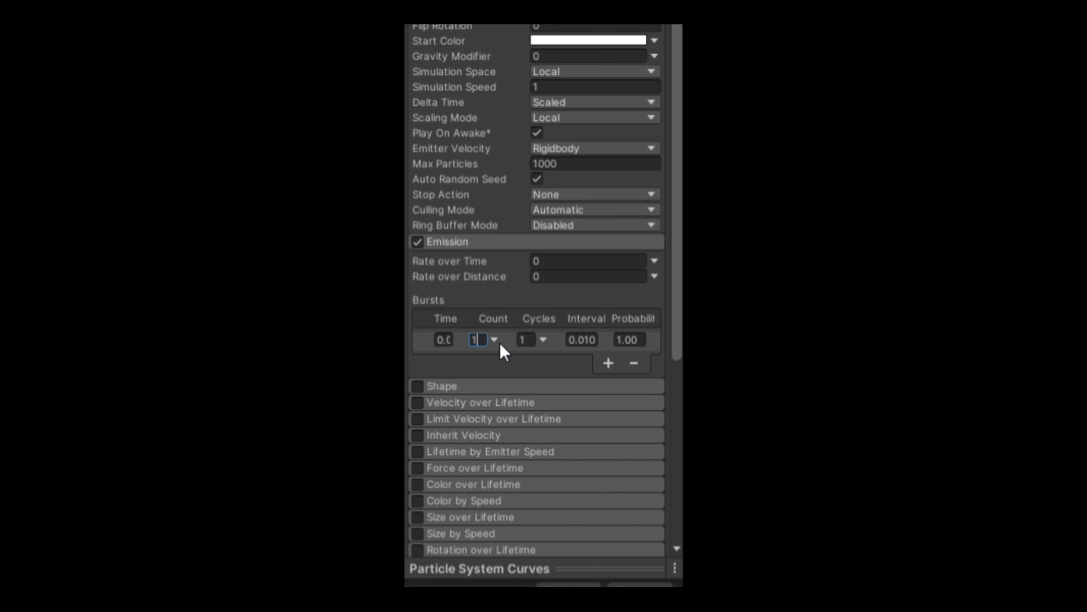
scroll("up", 3)
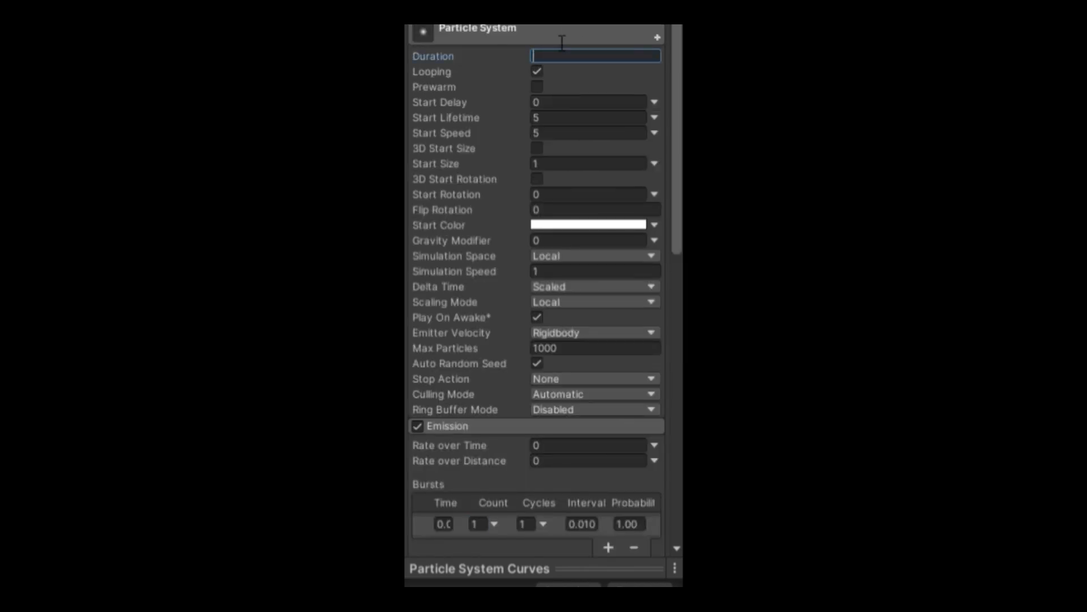
type("1")
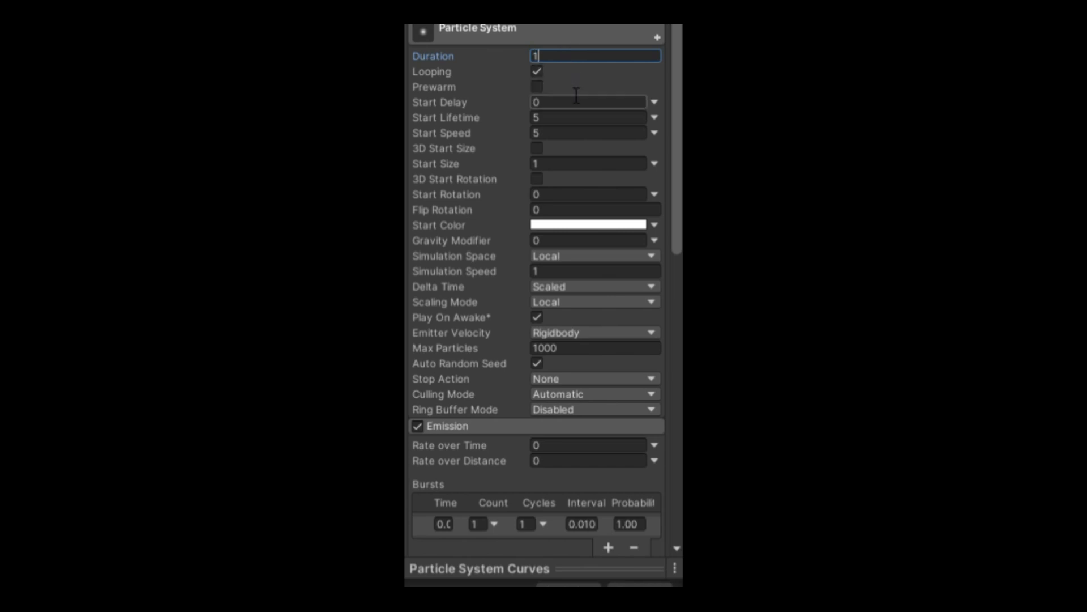
left_click(588, 118)
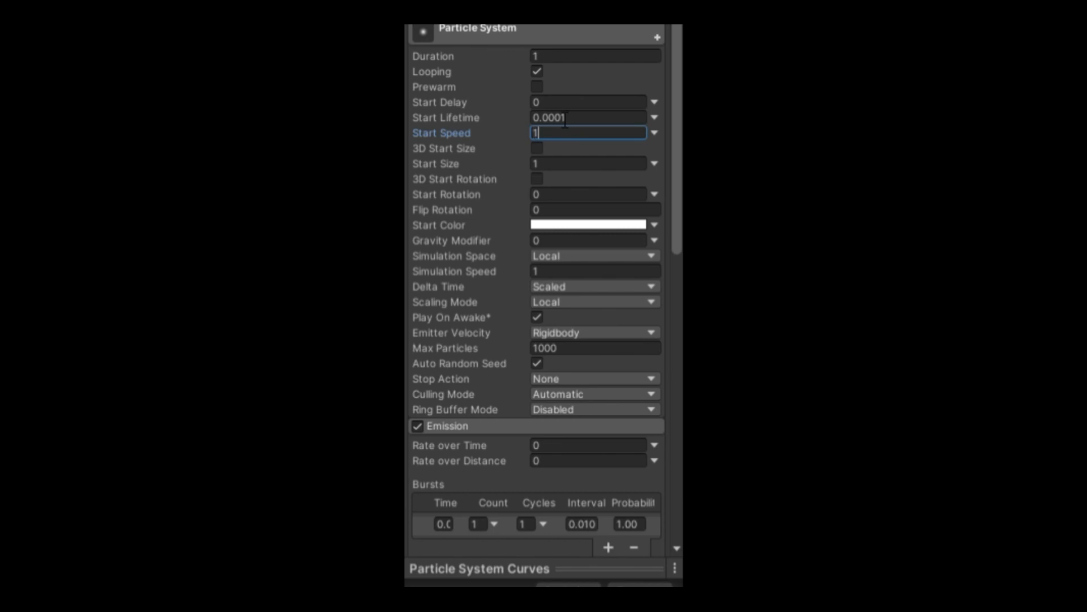
mouse_move(665, 135)
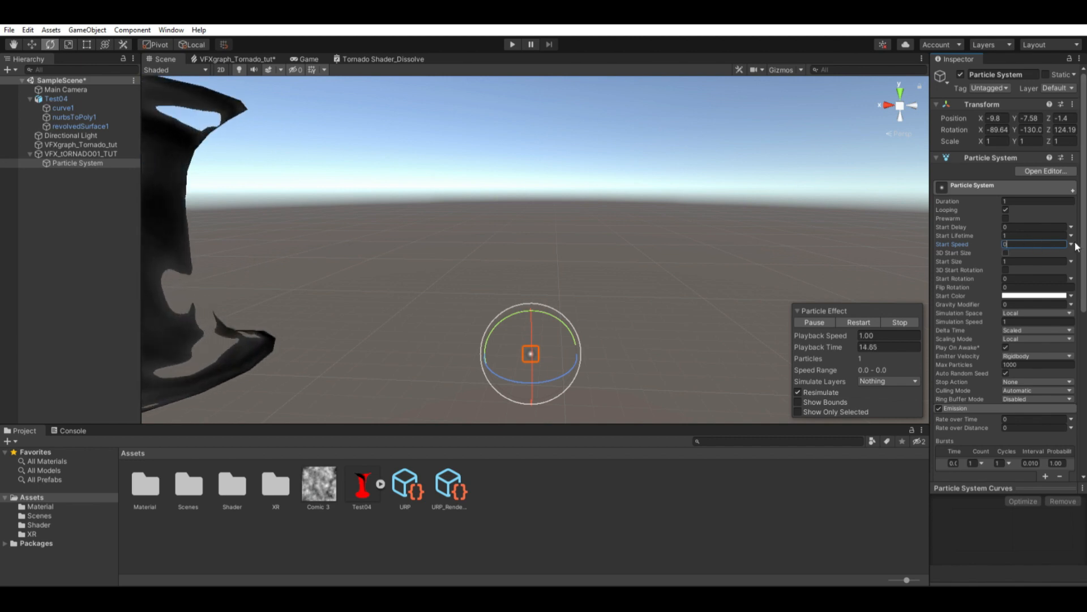
scroll("down", 3)
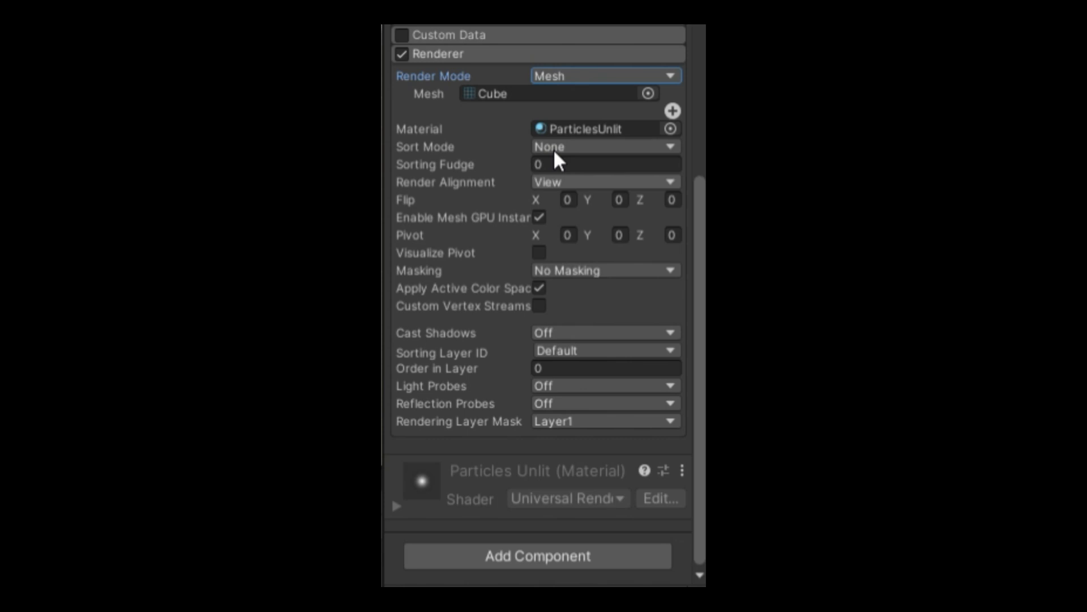
mouse_move(671, 88)
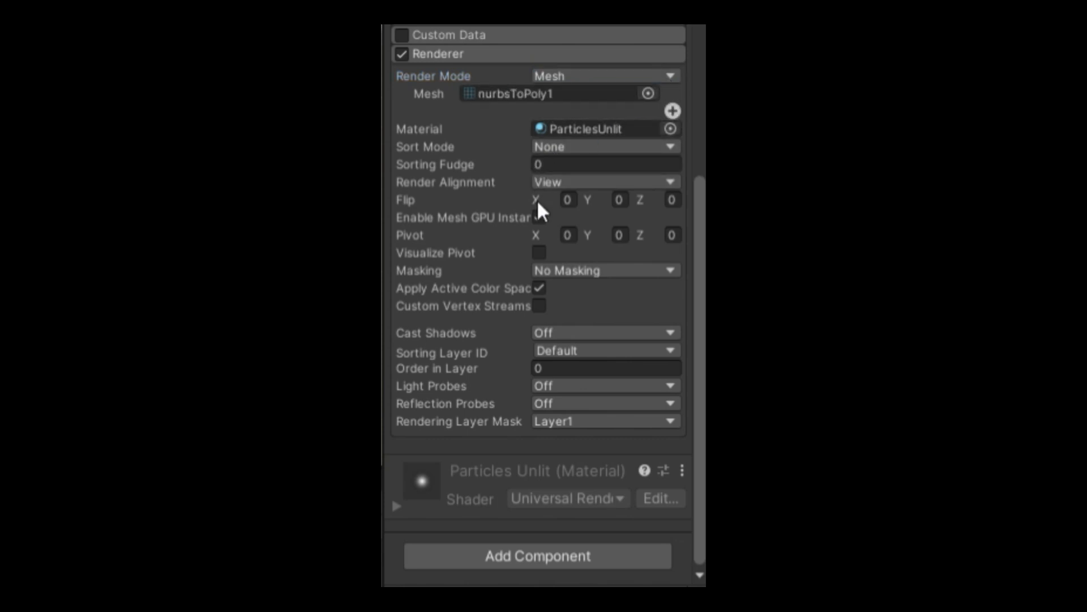
Step: Render particles as the nurbsToPoly1 mesh with the Tornado Shader 1 material
left_click(539, 216)
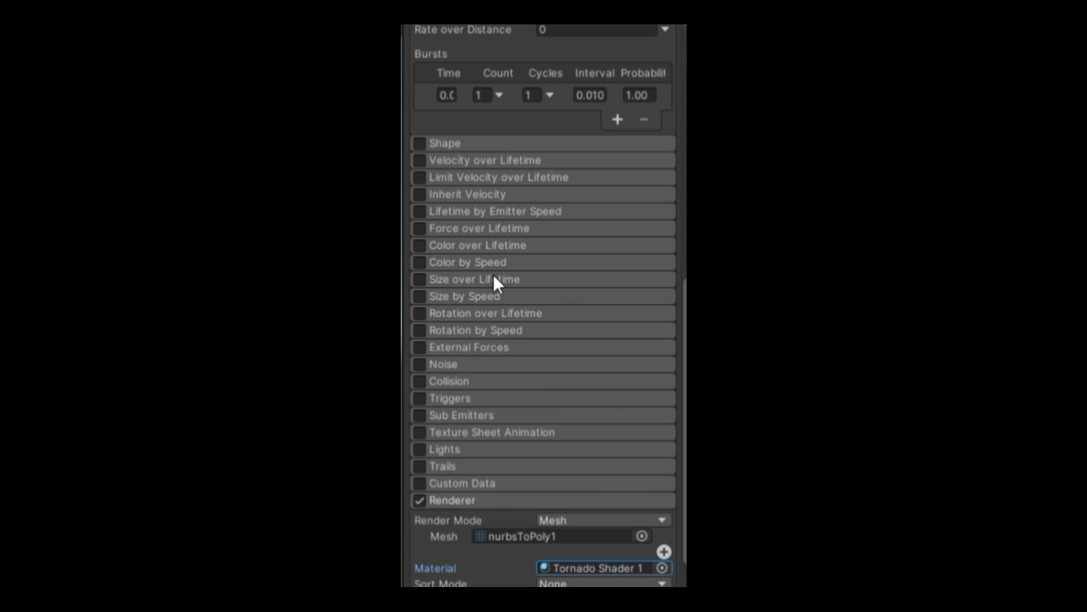
Step: Enable Rotation over Lifetime with separate axes and Y angular velocity 360
left_click(418, 313)
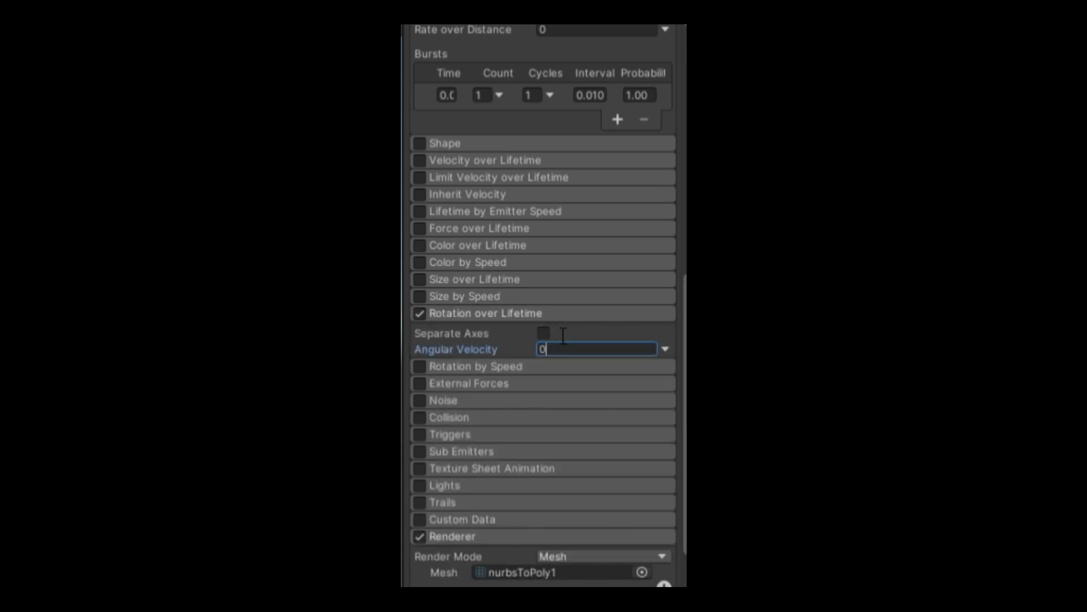
left_click(543, 333)
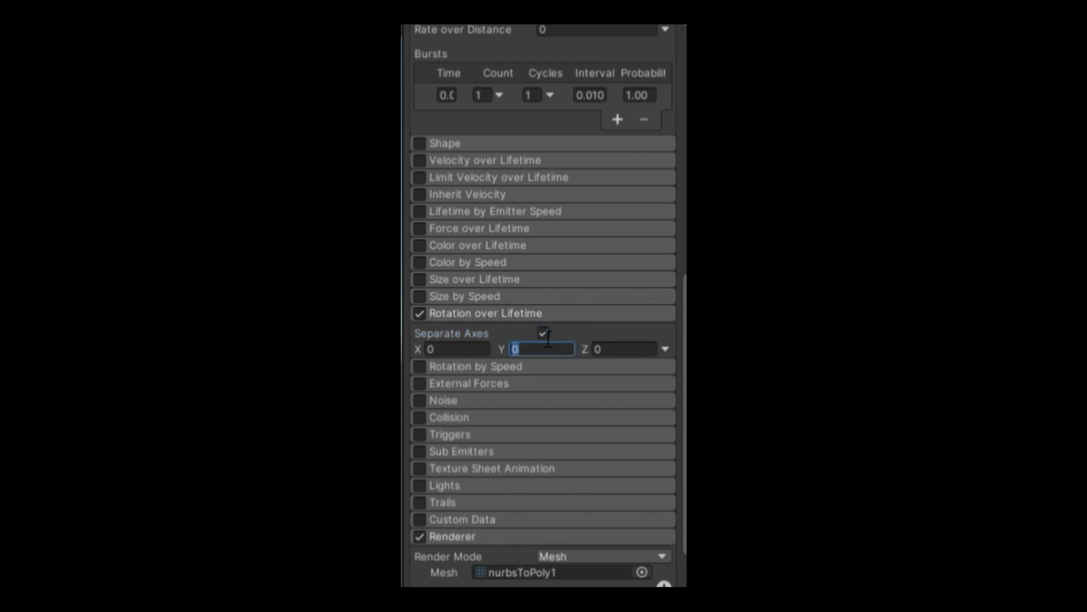
type("3")
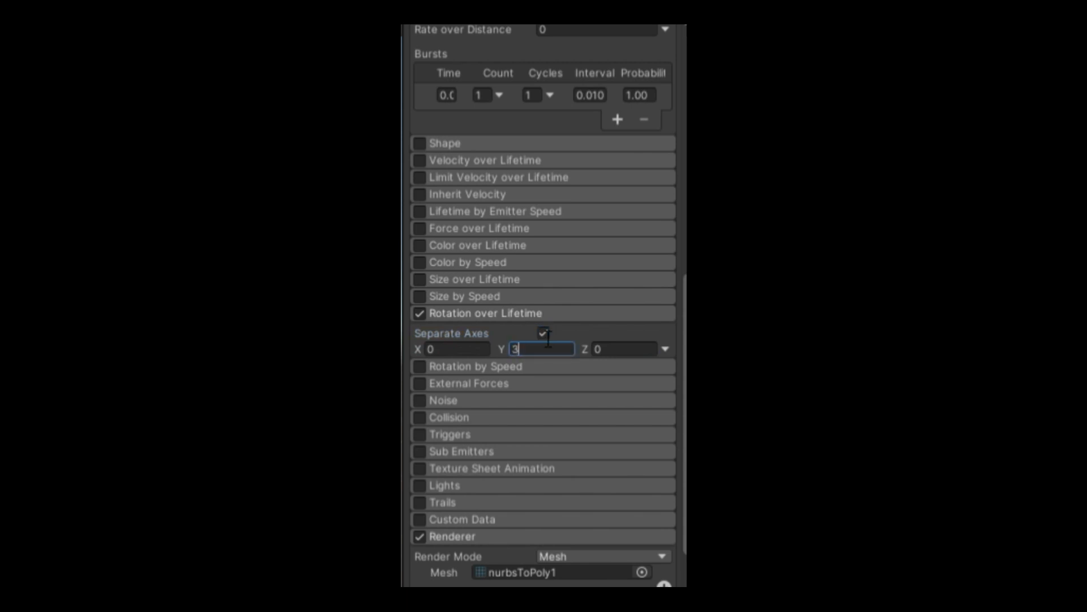
type("60")
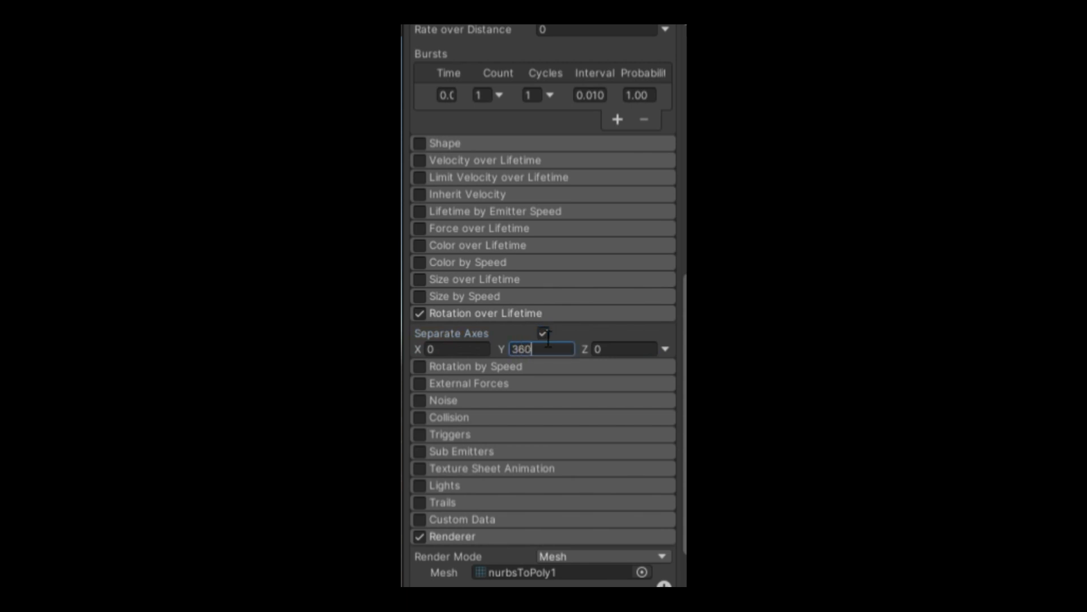